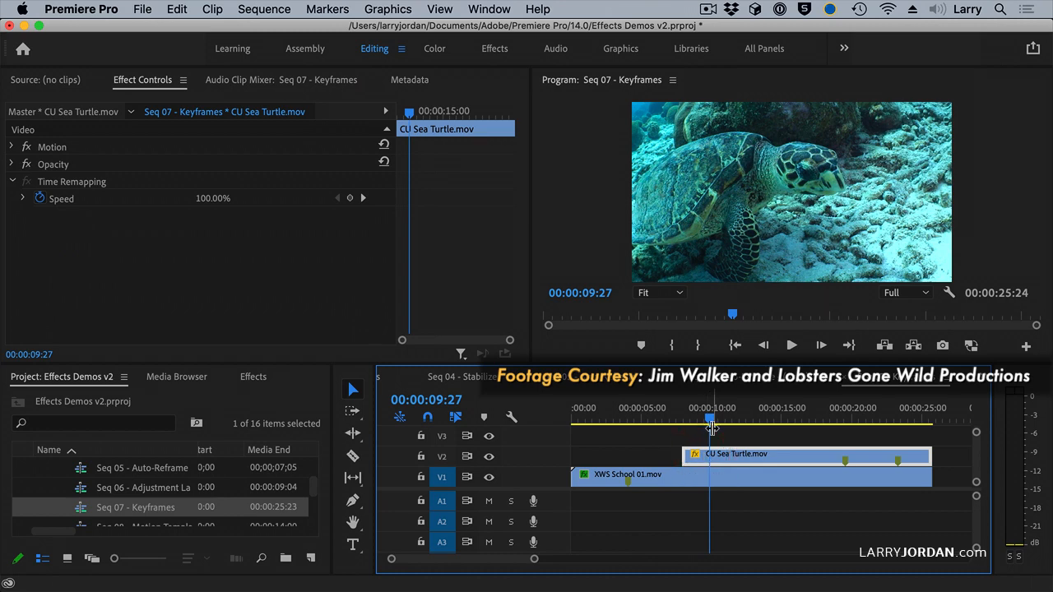
Scrub the sequence to settle on the starting frame for the turtle animation
left_click_drag(711, 419, 683, 420)
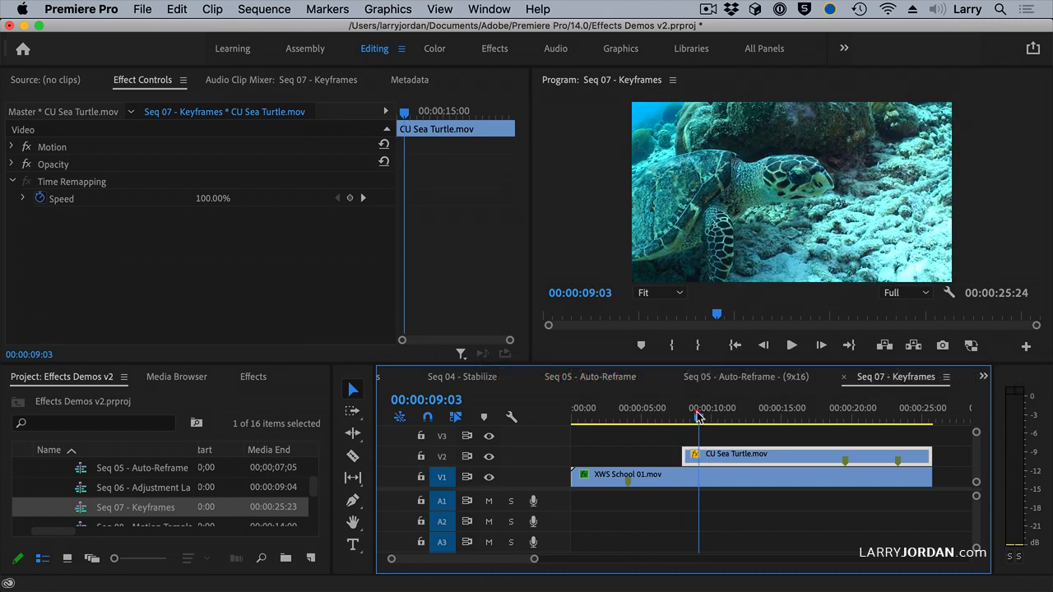
left_click(731, 420)
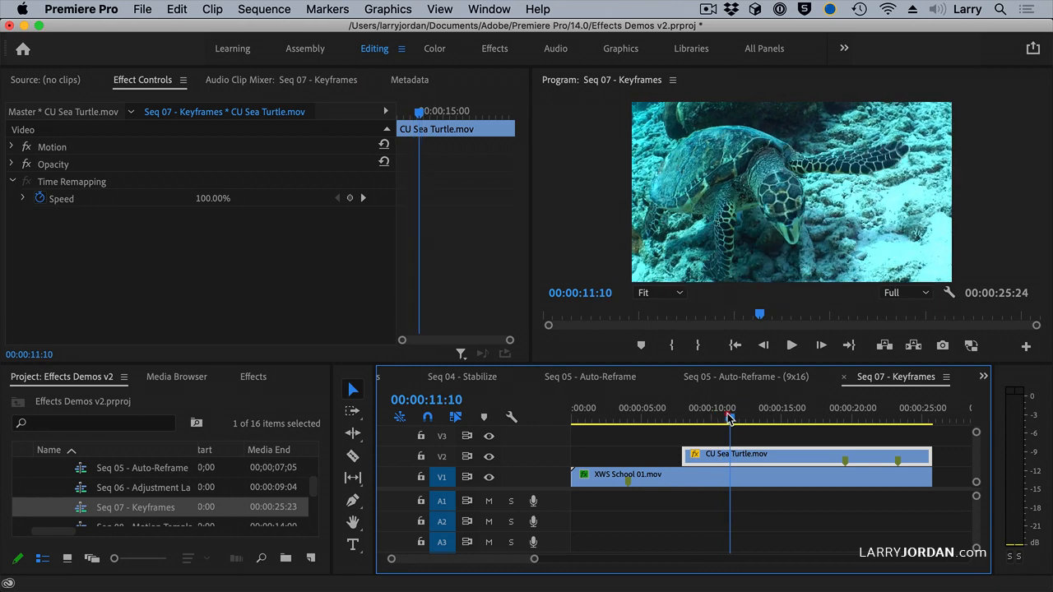
left_click_drag(729, 419, 704, 419)
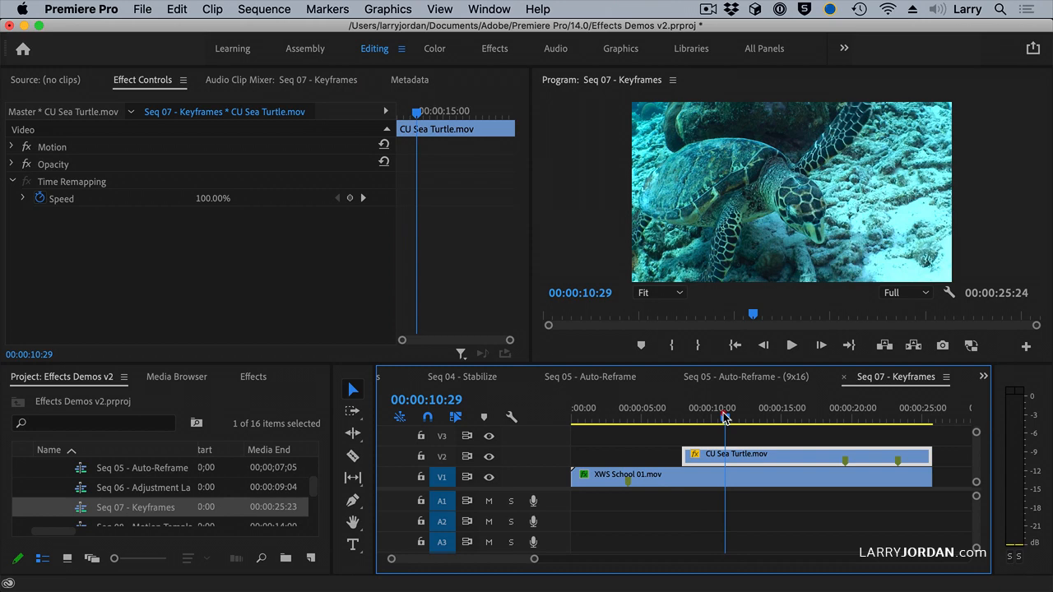
left_click_drag(724, 420, 699, 420)
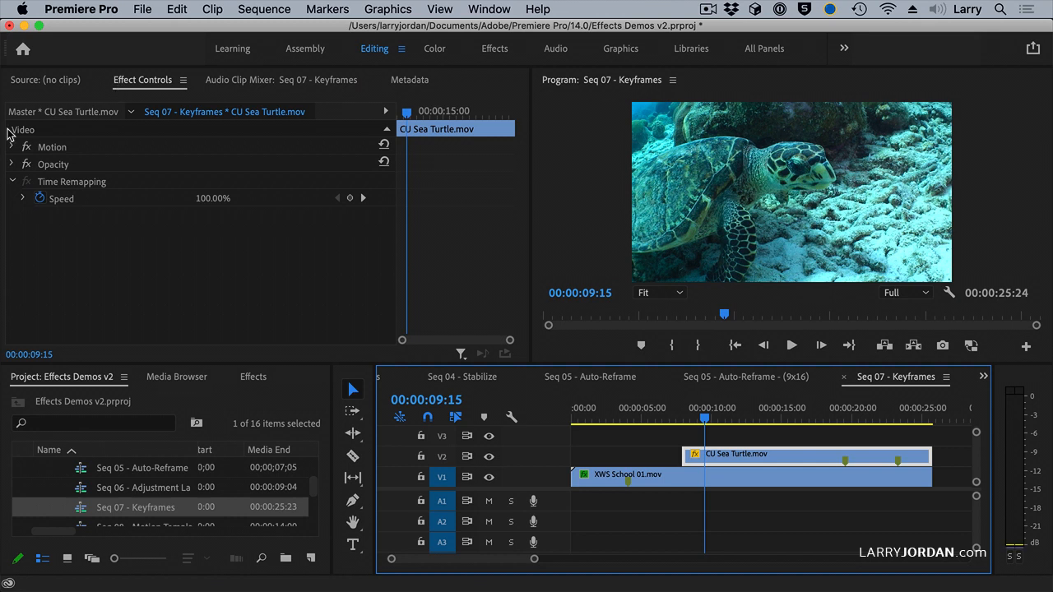
Add starting Position and Scale keyframes on the sea turtle clip under Motion
left_click(13, 147)
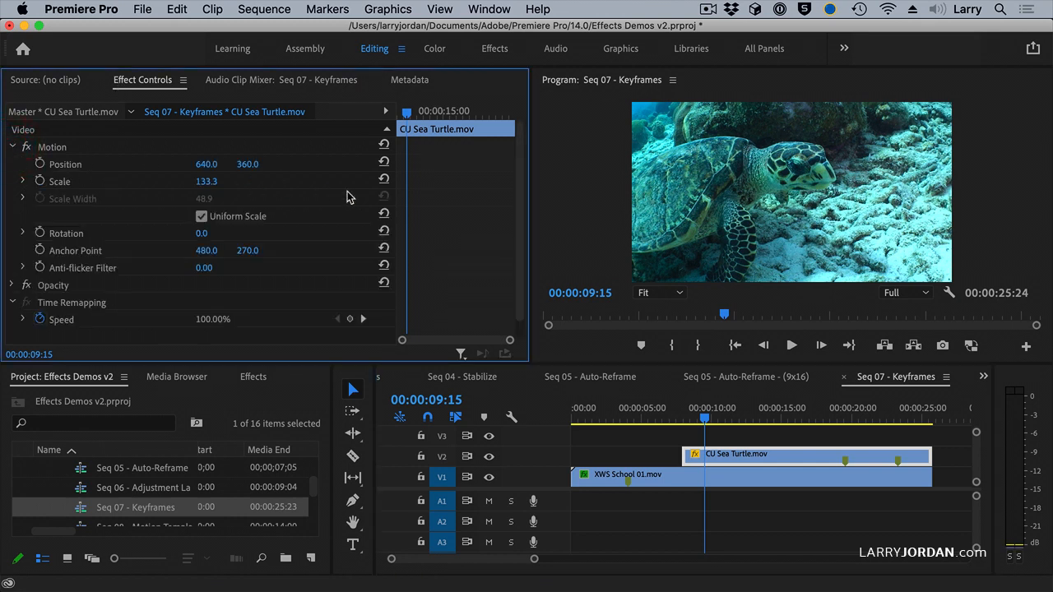
mouse_move(852, 191)
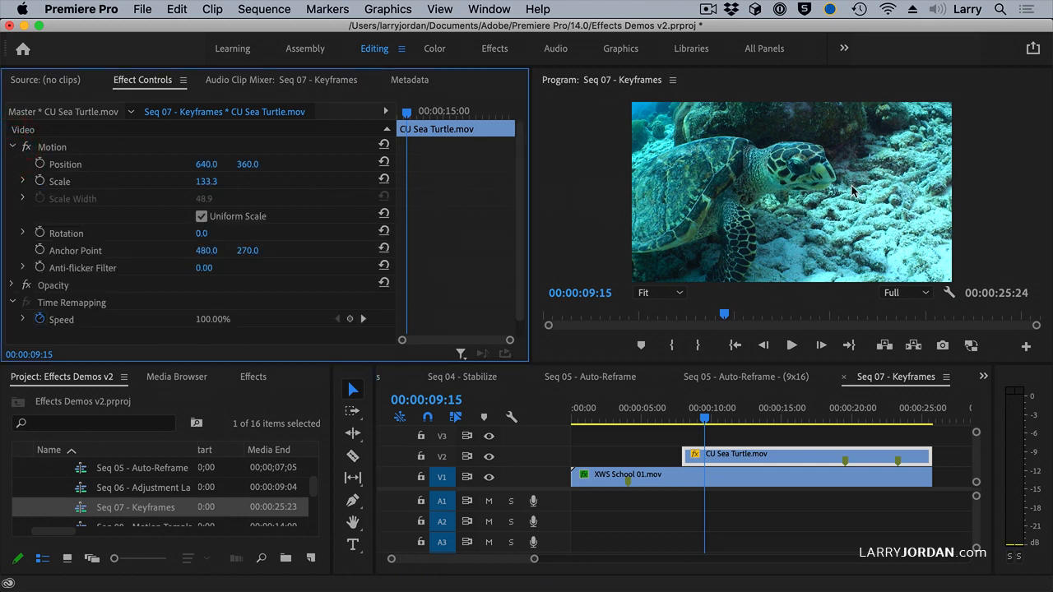
mouse_move(437, 176)
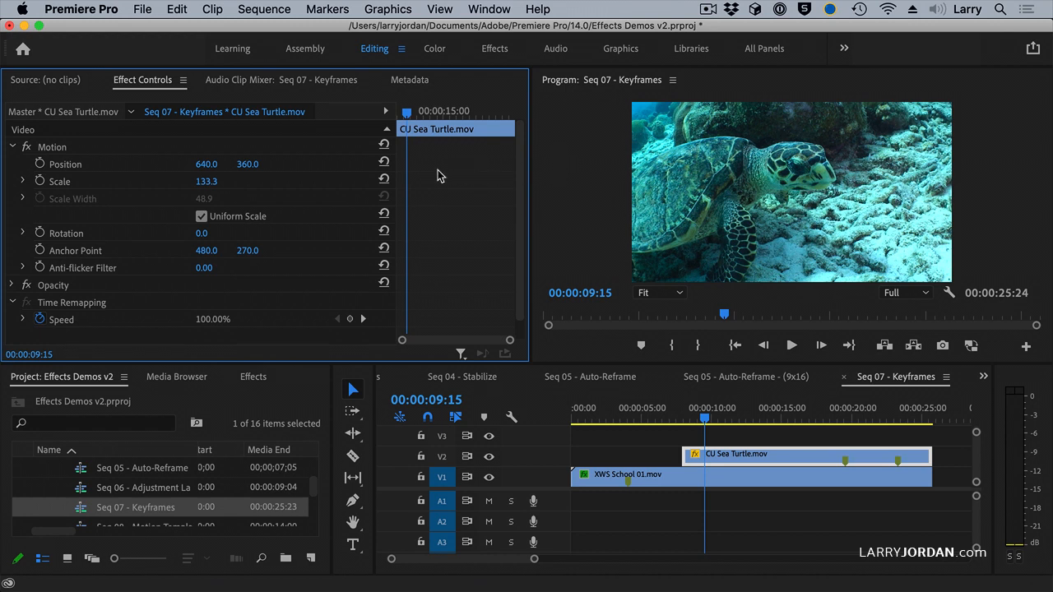
mouse_move(33, 170)
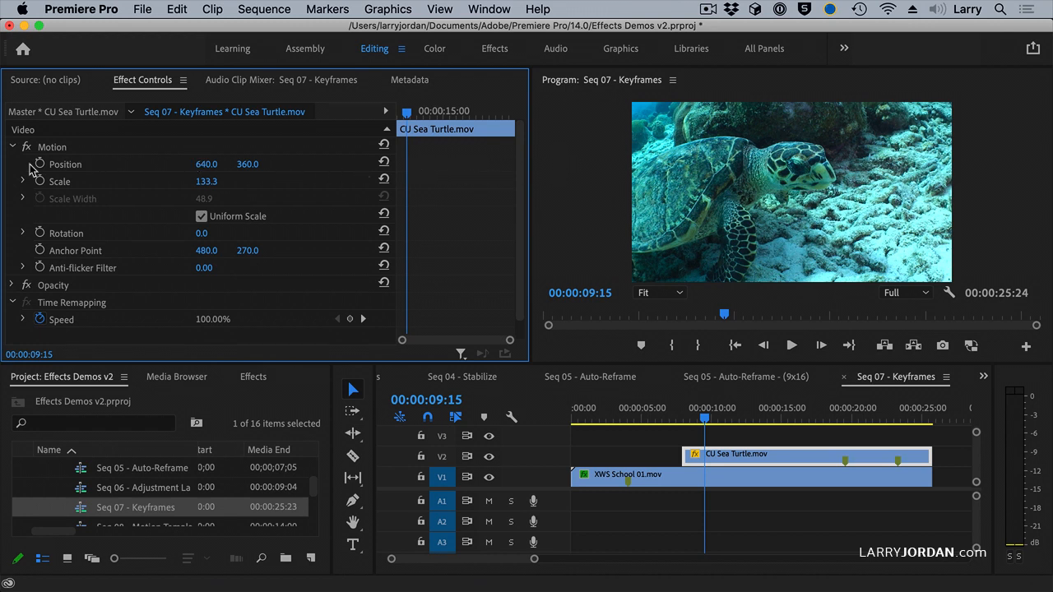
left_click(39, 164)
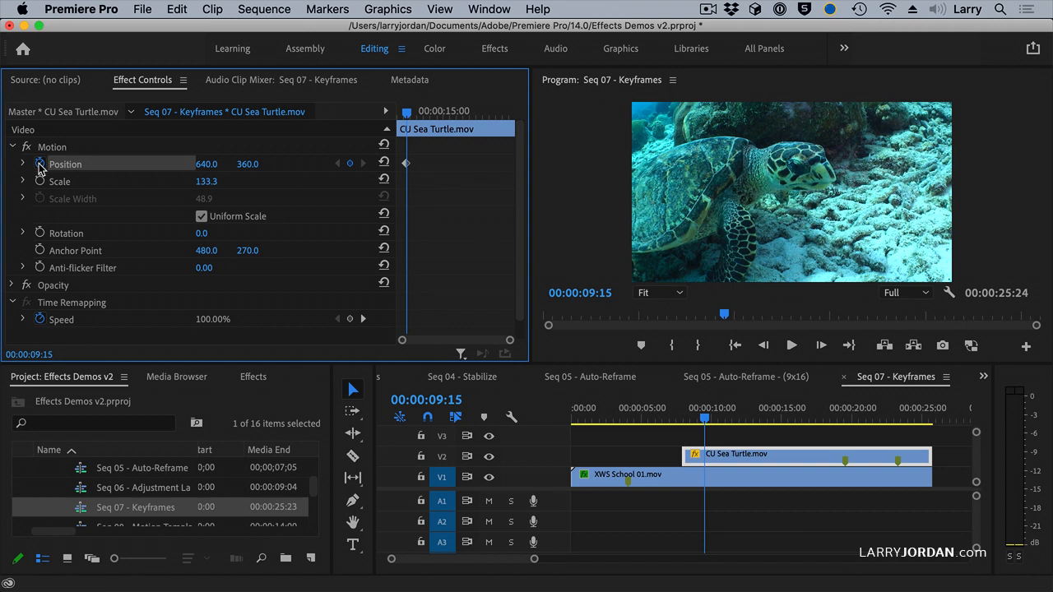
left_click(39, 181)
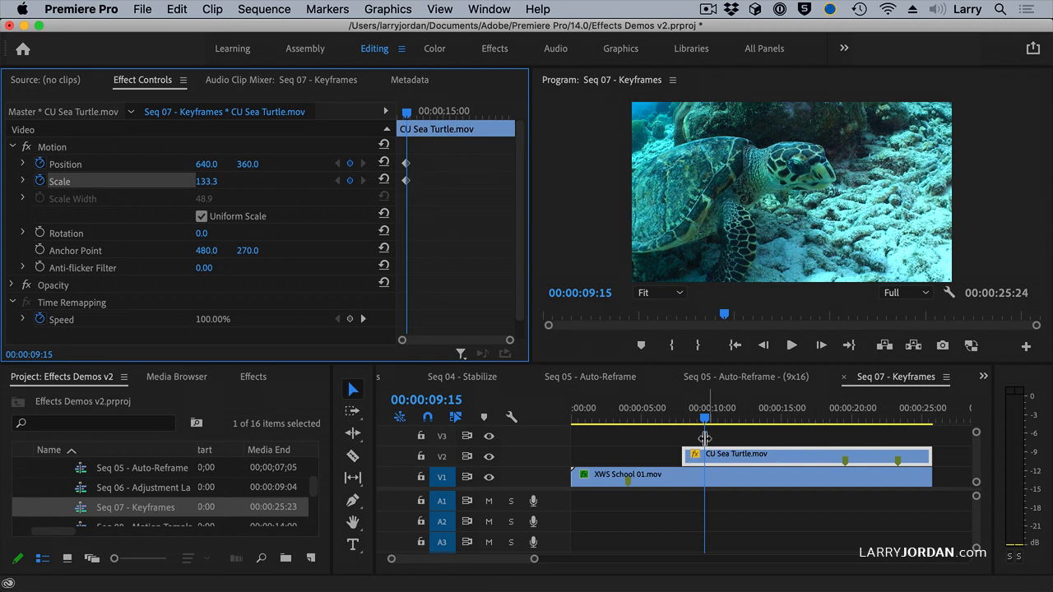
At about 12 seconds, shrink the turtle to roughly 49% and place it upper right
left_click_drag(704, 419, 730, 419)
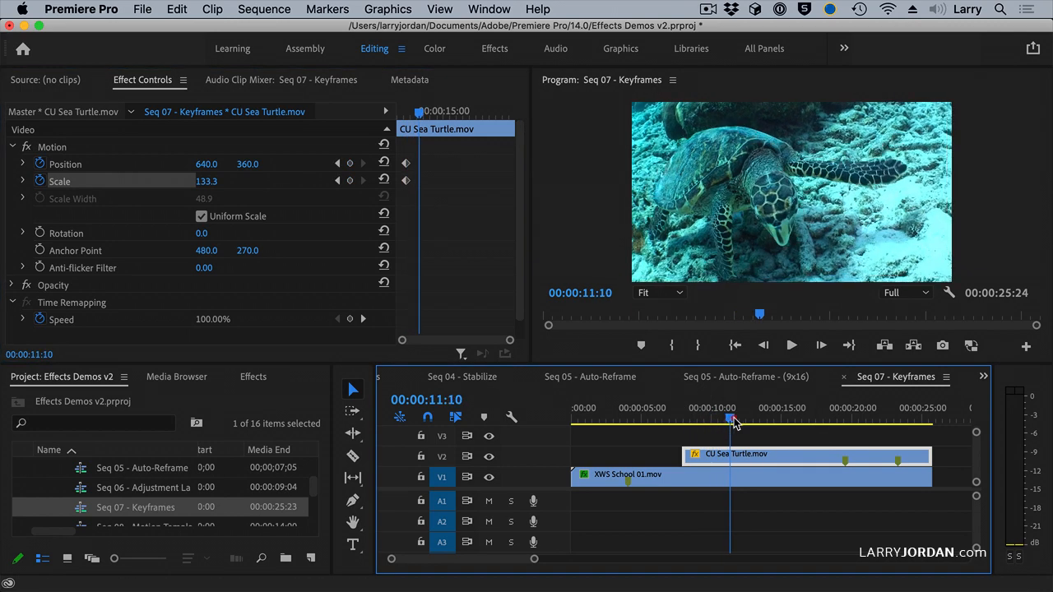
left_click_drag(730, 420, 744, 419)
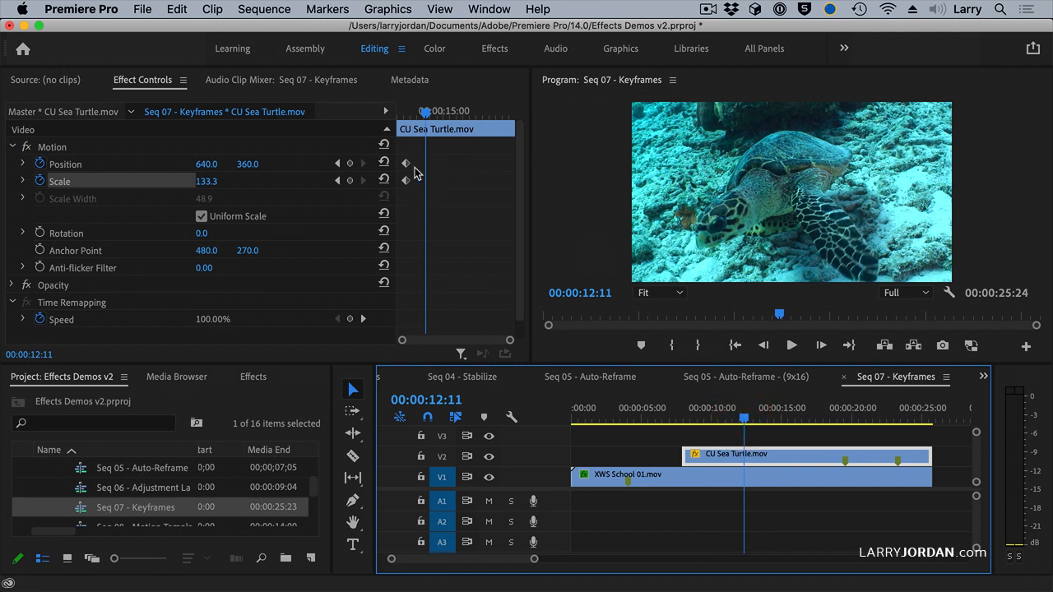
mouse_move(411, 179)
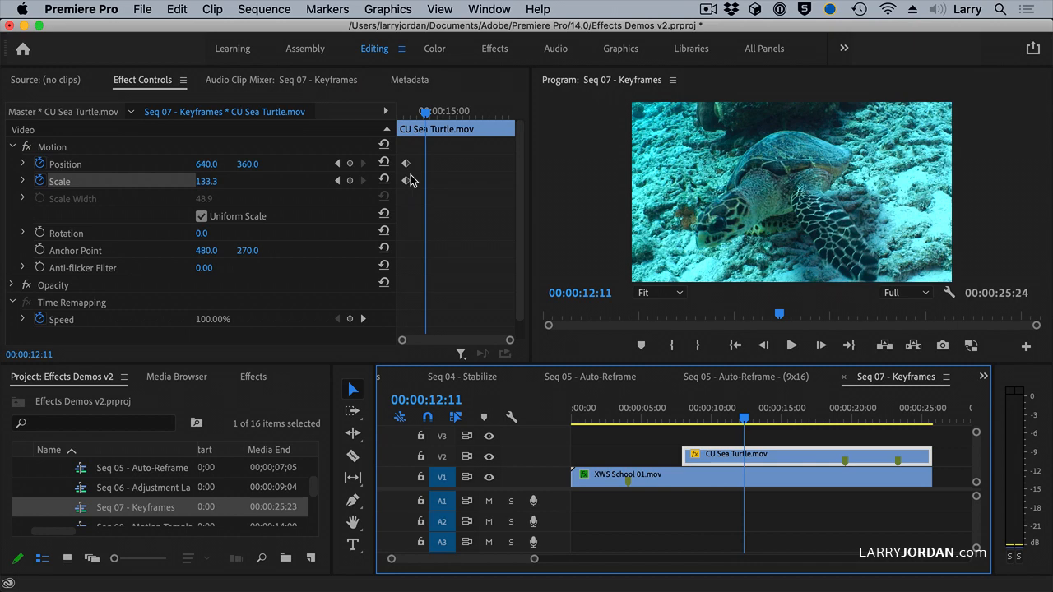
left_click(53, 147)
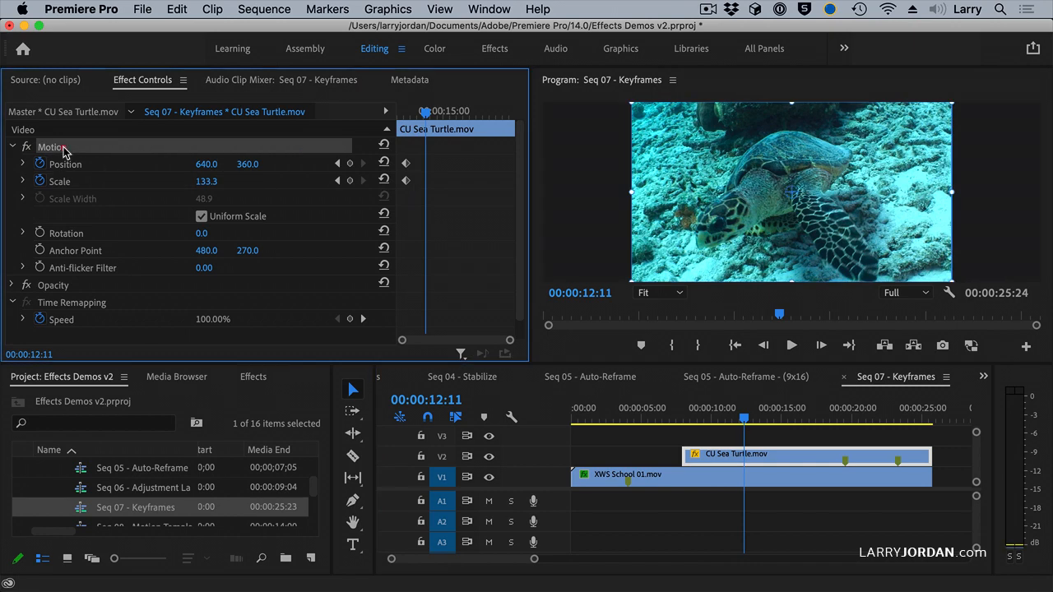
mouse_move(151, 148)
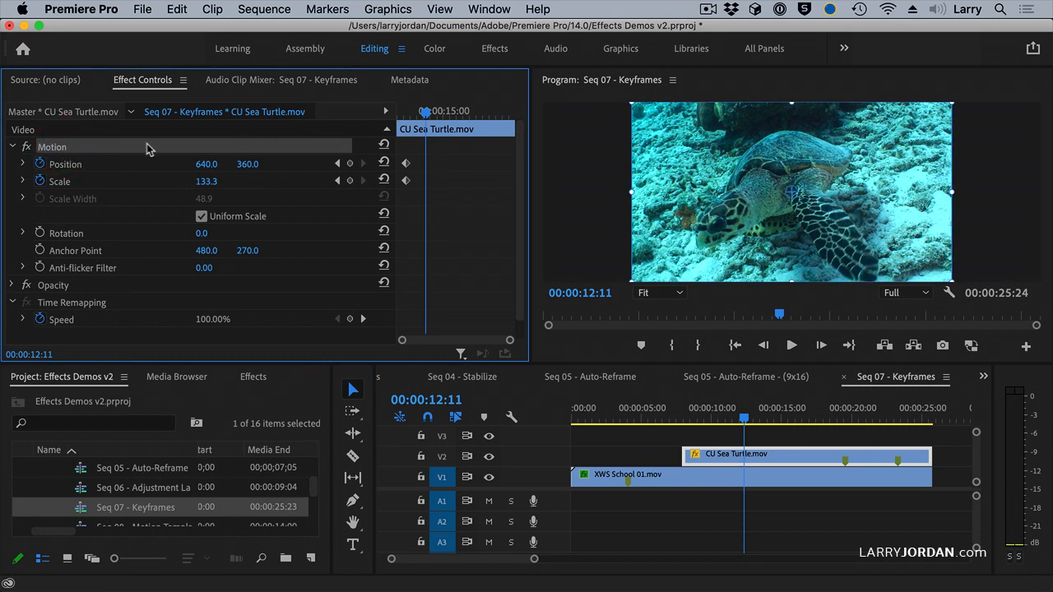
mouse_move(773, 177)
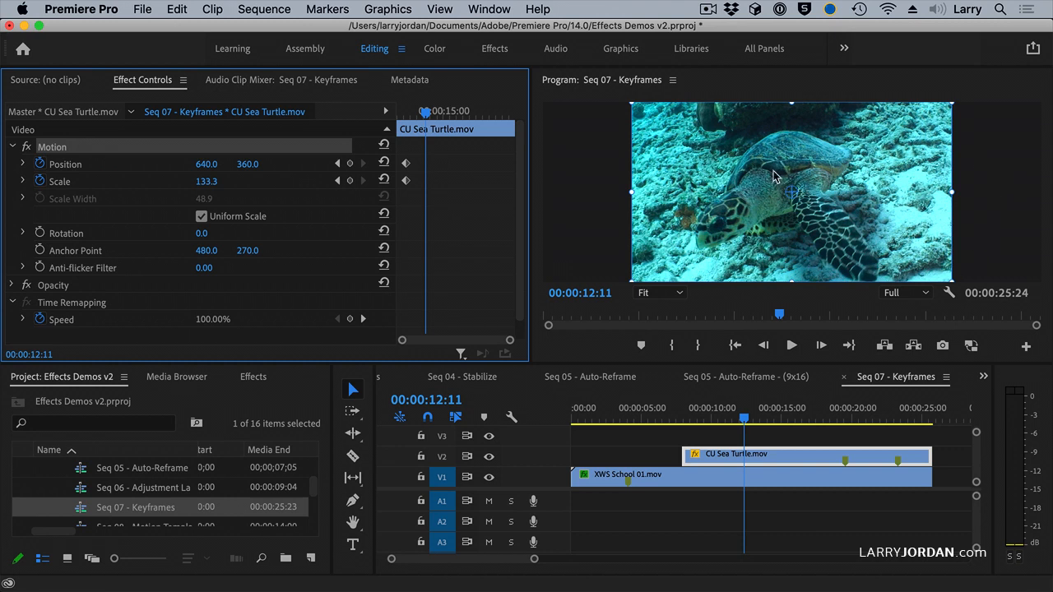
mouse_move(780, 108)
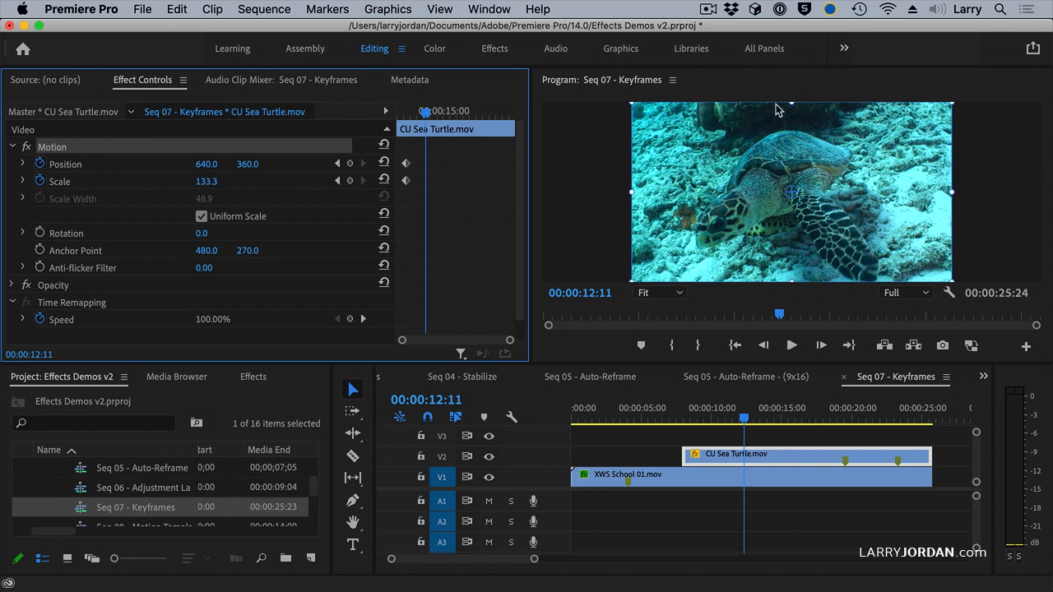
mouse_move(641, 190)
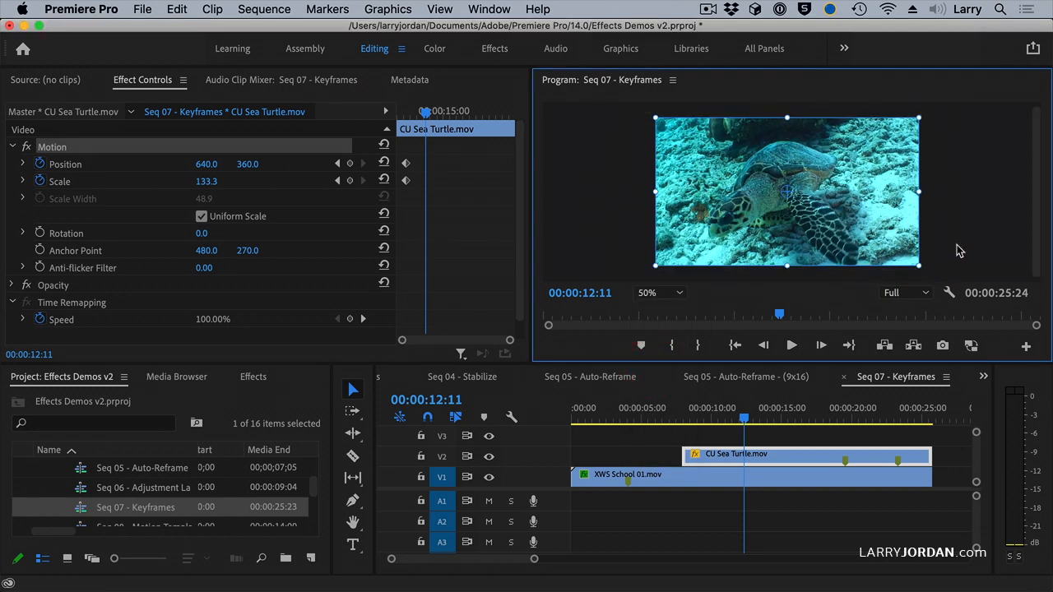
left_click_drag(918, 264, 859, 231)
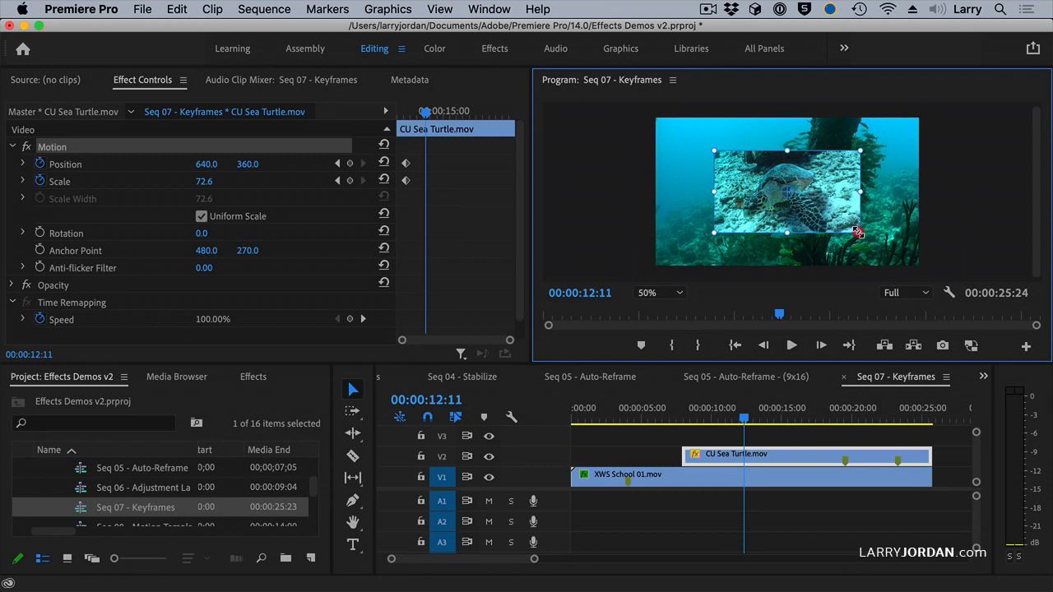
left_click_drag(858, 234, 842, 220)
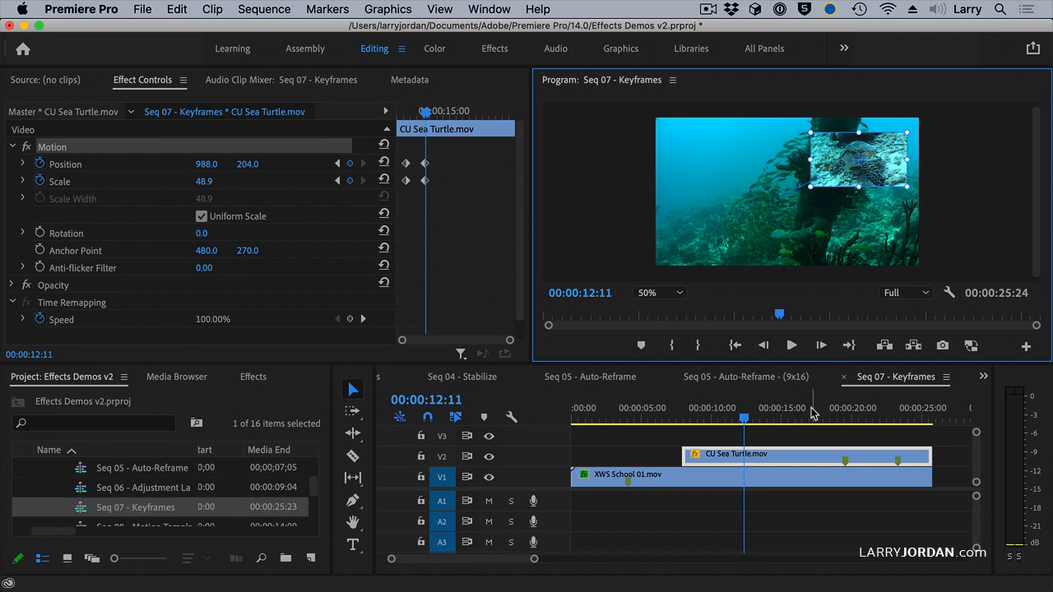
Scrub ahead to about 17 seconds and preview the turtle shrinking into the corner
left_click(744, 419)
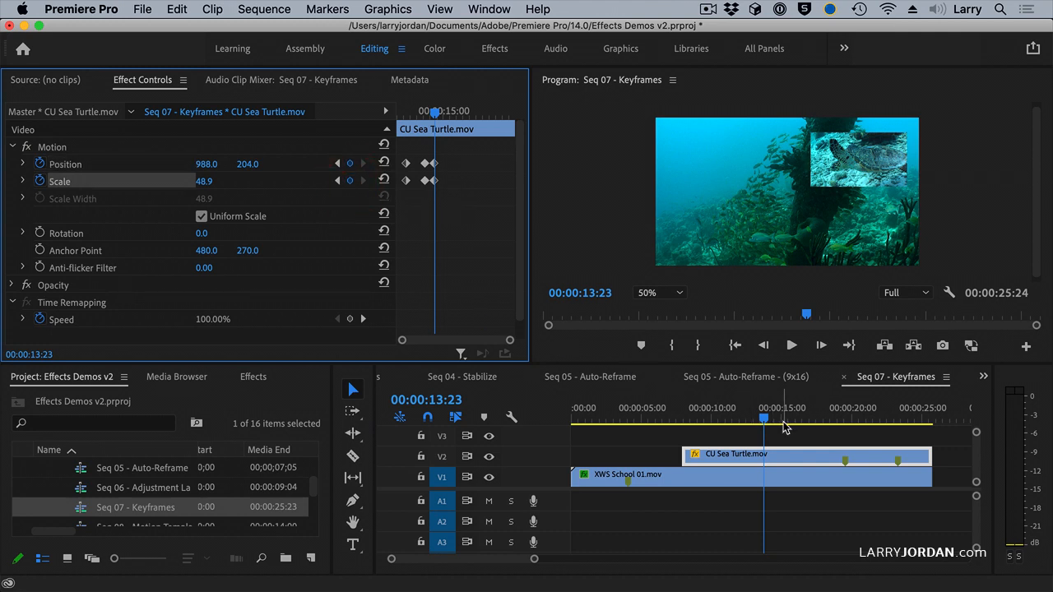
left_click_drag(763, 420, 798, 420)
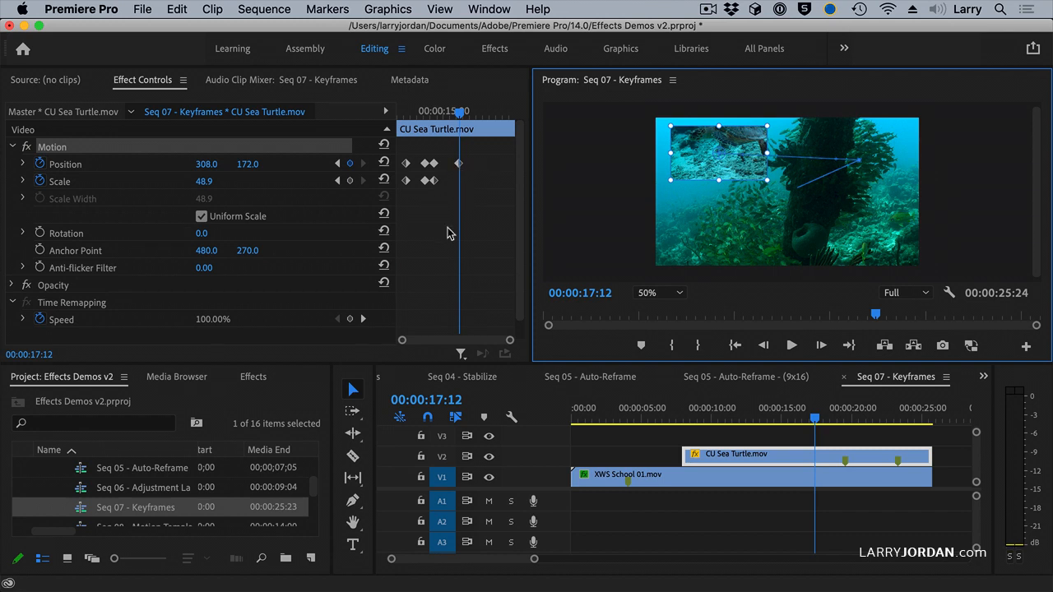
mouse_move(470, 181)
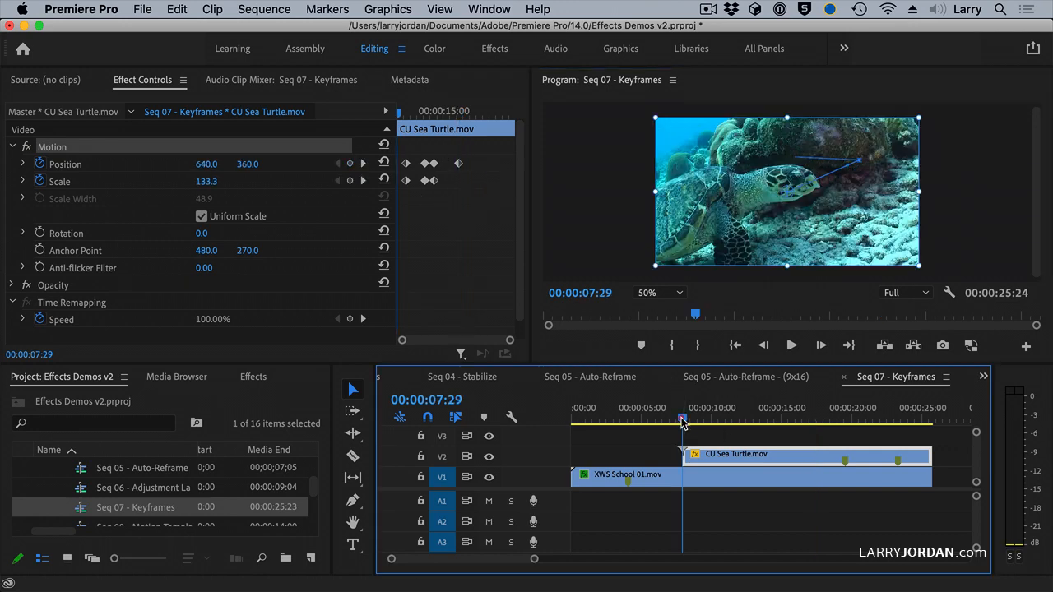
Play the turtle animation, return to its first keyframe, and park on the middle keyframe
left_click(790, 346)
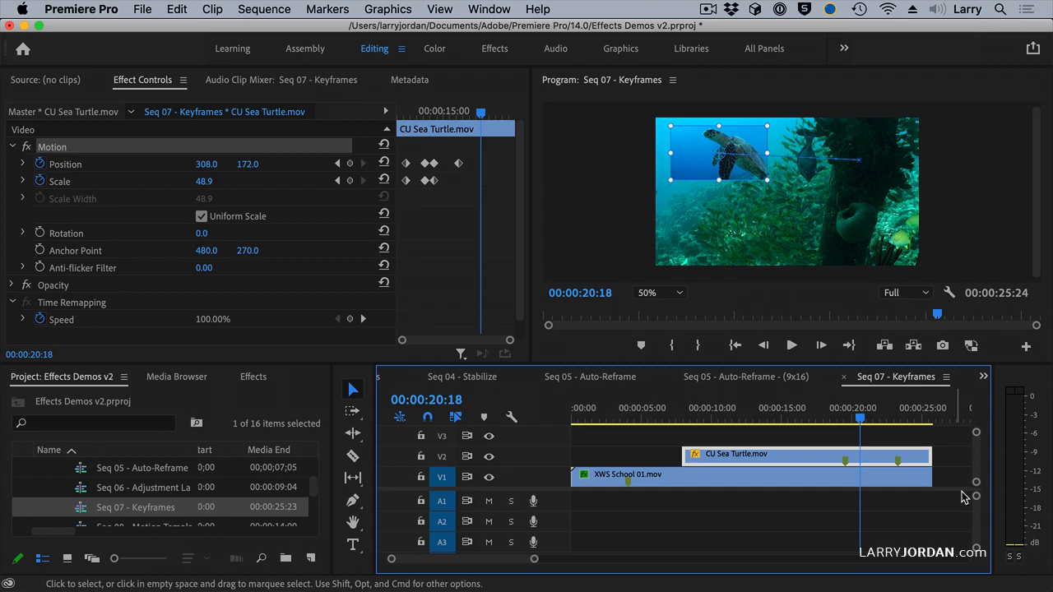
left_click(682, 420)
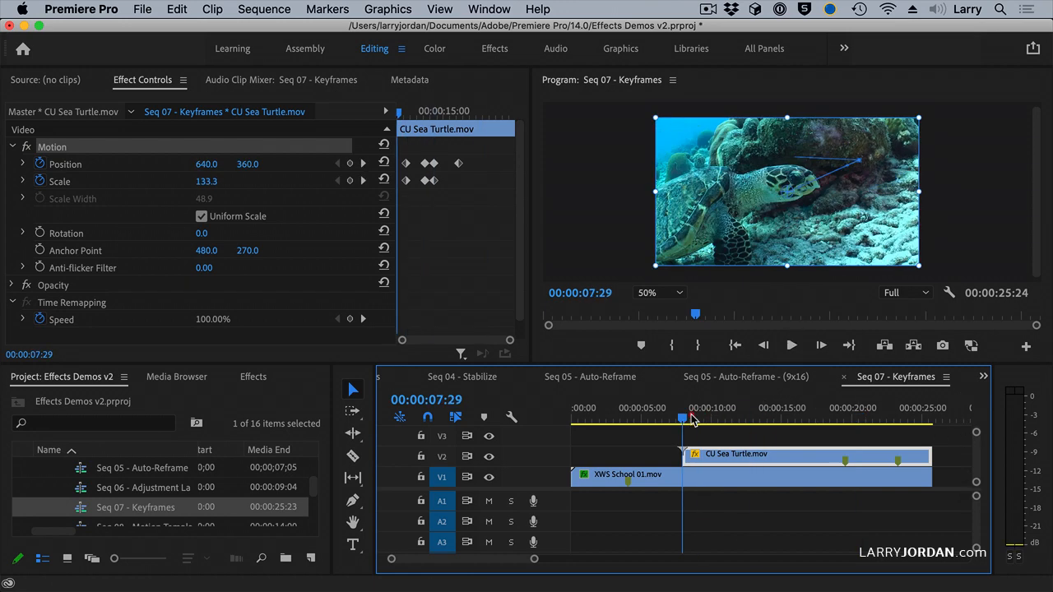
left_click(790, 345)
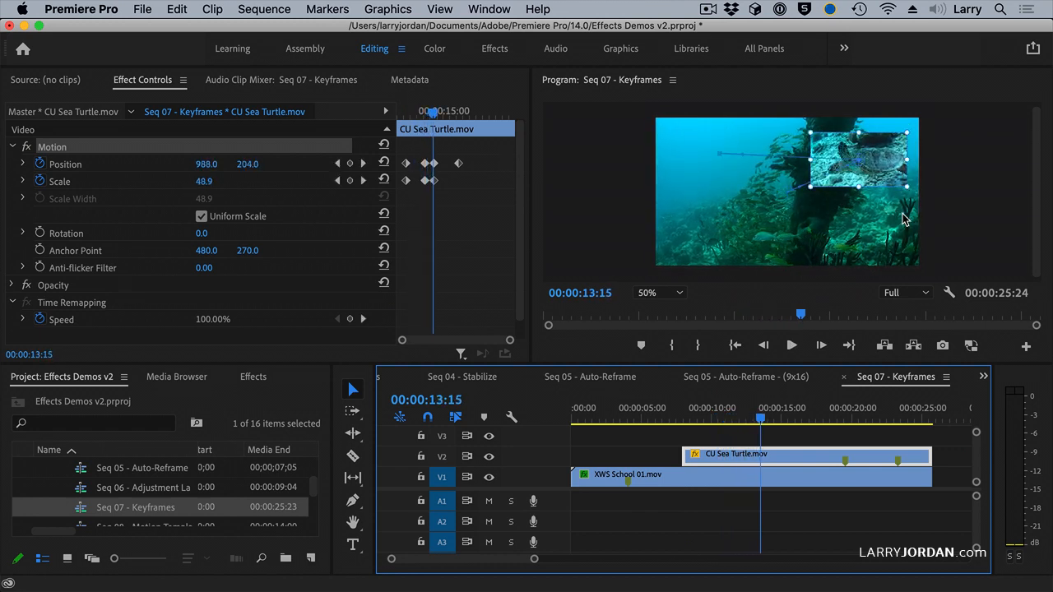
mouse_move(582, 172)
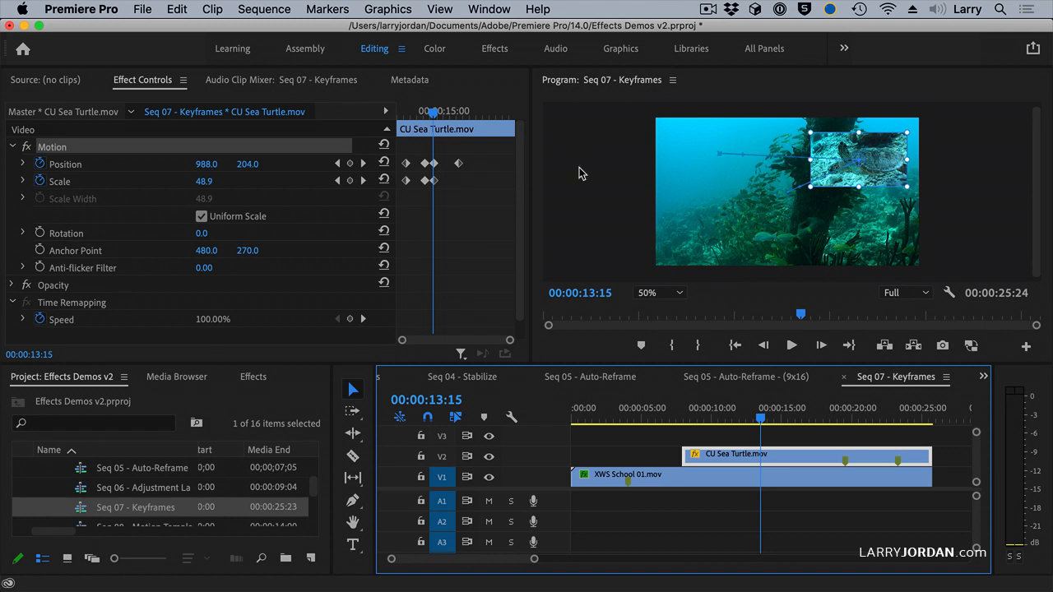
mouse_move(434, 169)
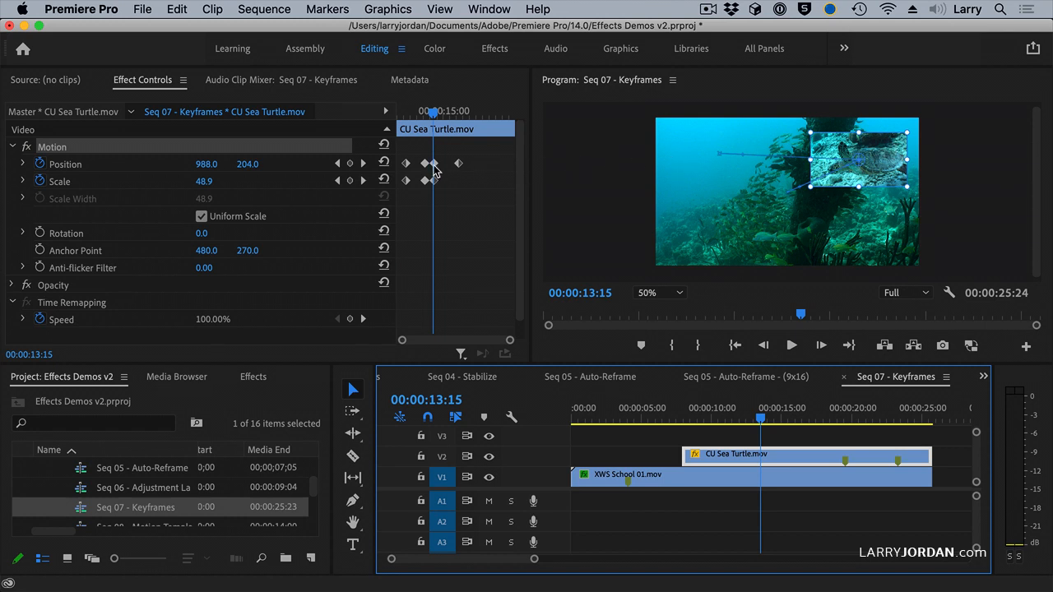
Set Temporal Interpolation to Ease Out on these keyframes and Ease In on the next
right_click(434, 163)
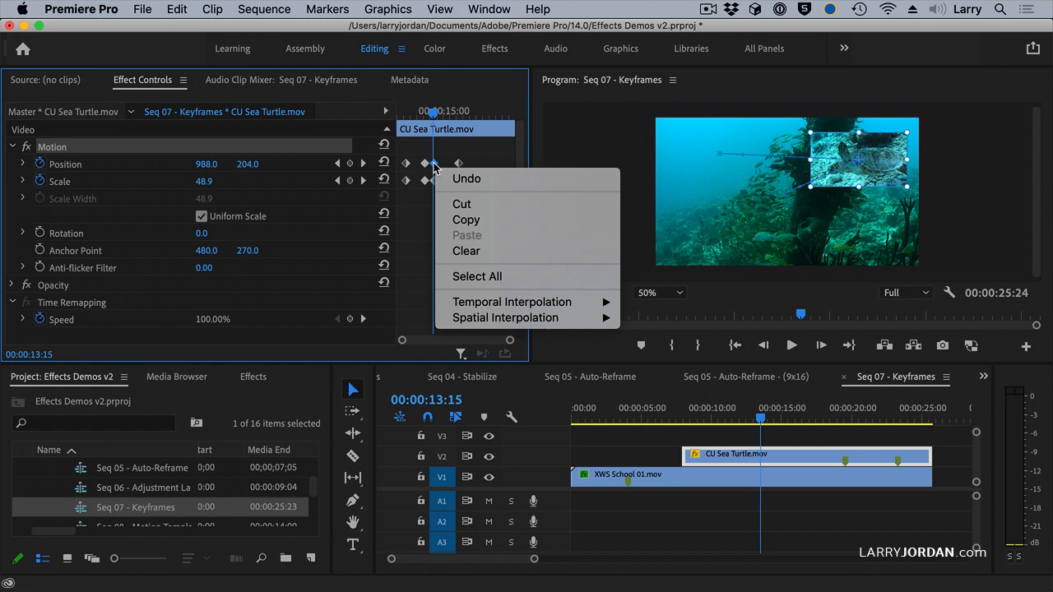
mouse_move(511, 303)
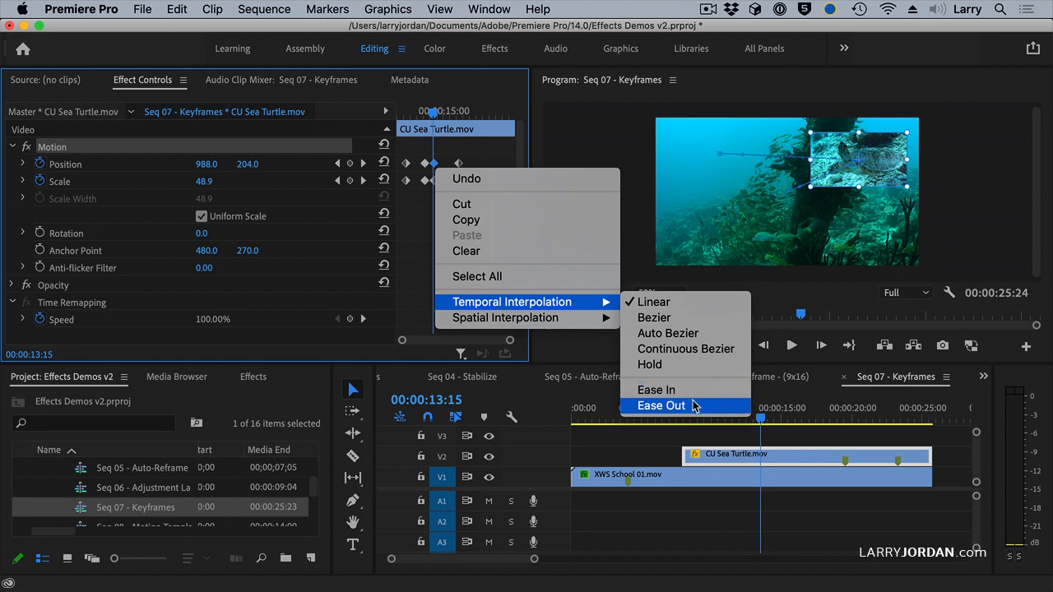
left_click(661, 405)
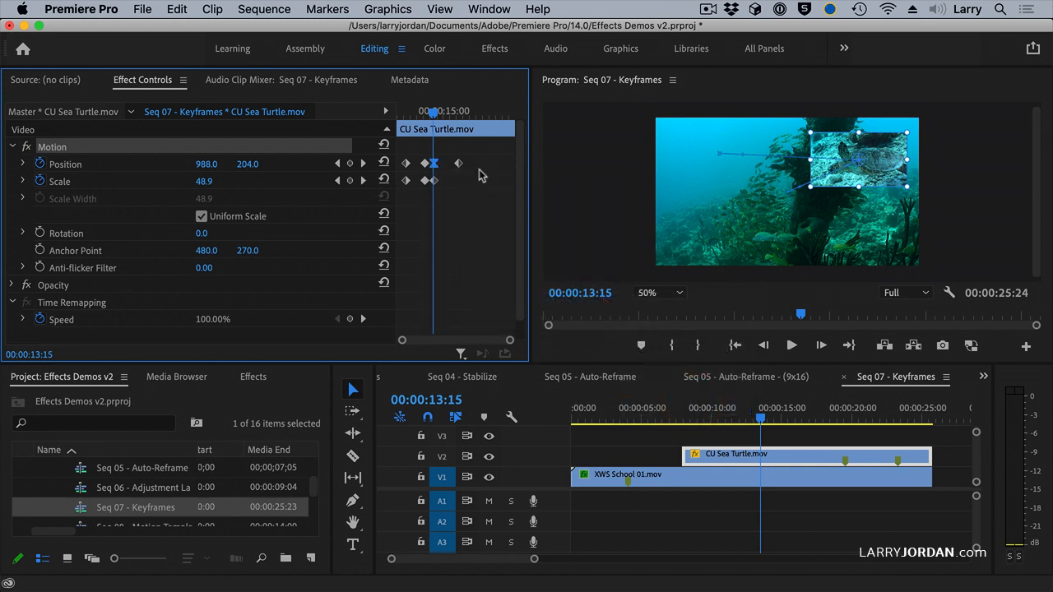
right_click(431, 163)
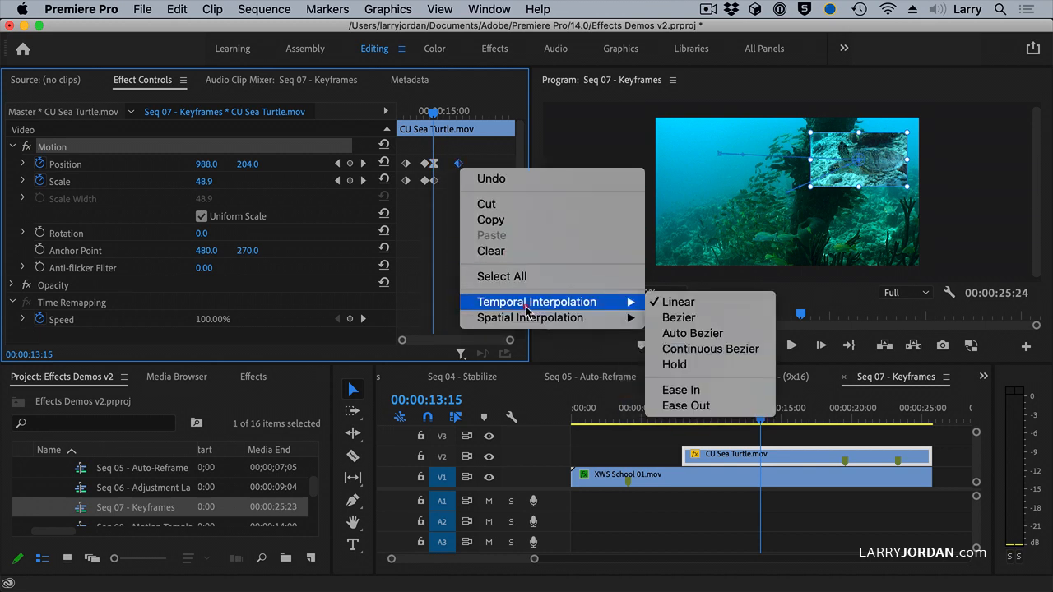
mouse_move(681, 390)
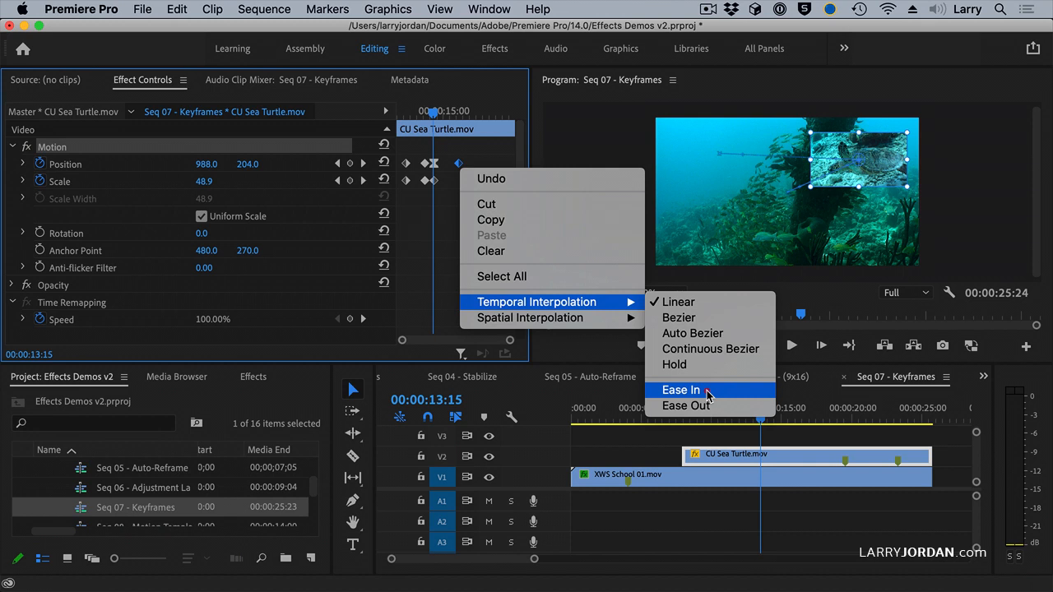
mouse_move(705, 390)
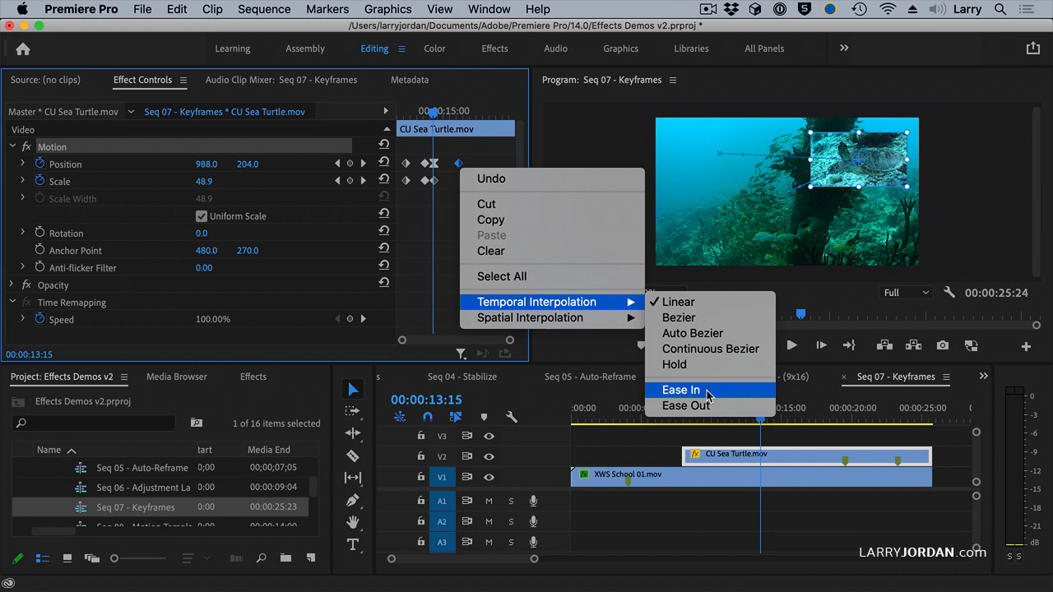
left_click(681, 390)
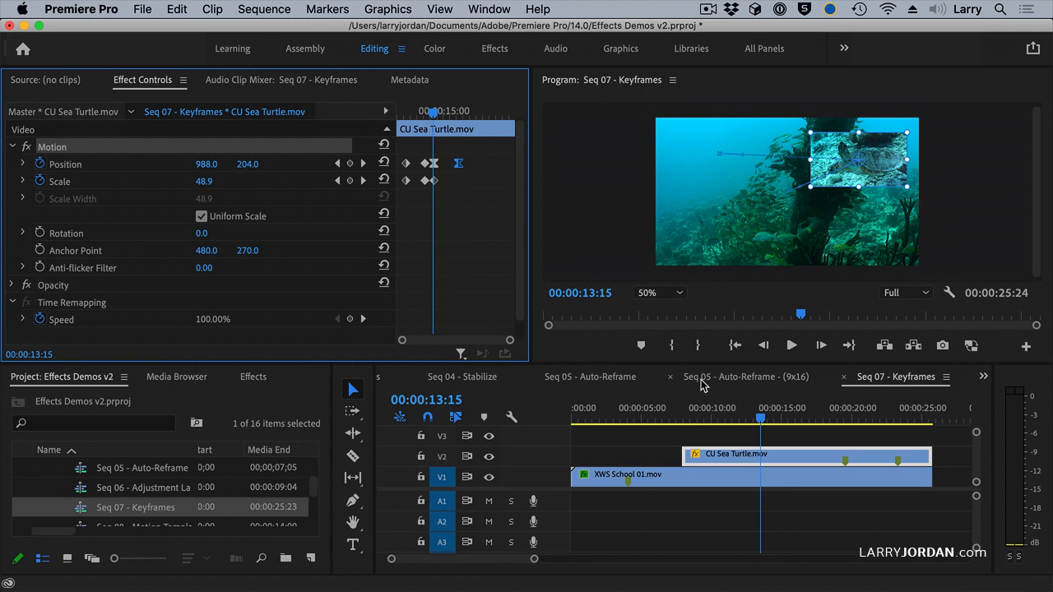
mouse_move(691, 379)
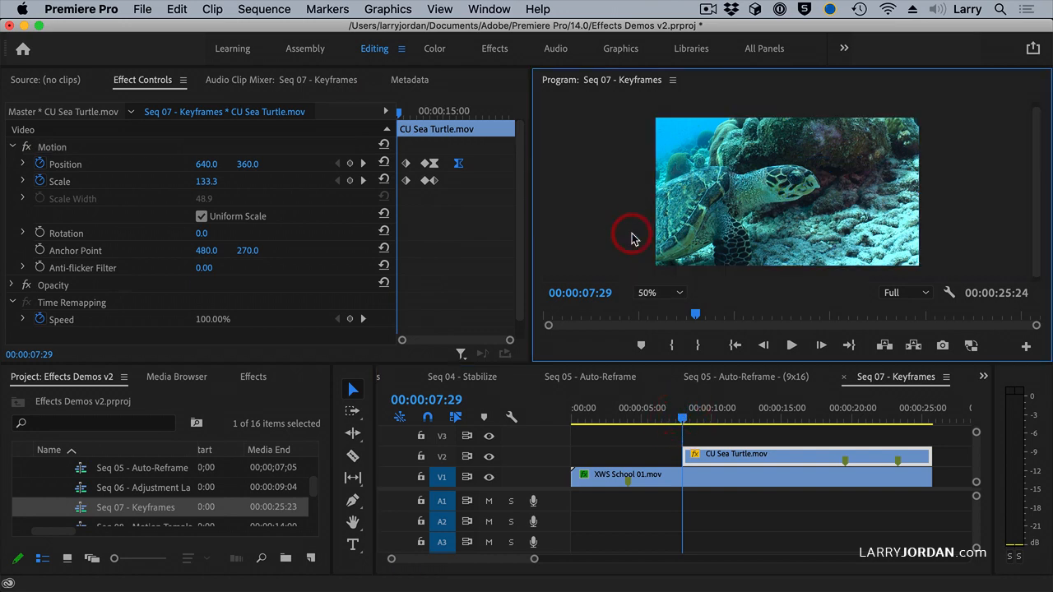
Play back the eased turtle motion, then move to the Seq 05 Auto-Reframe (9x16) sequence
left_click(658, 293)
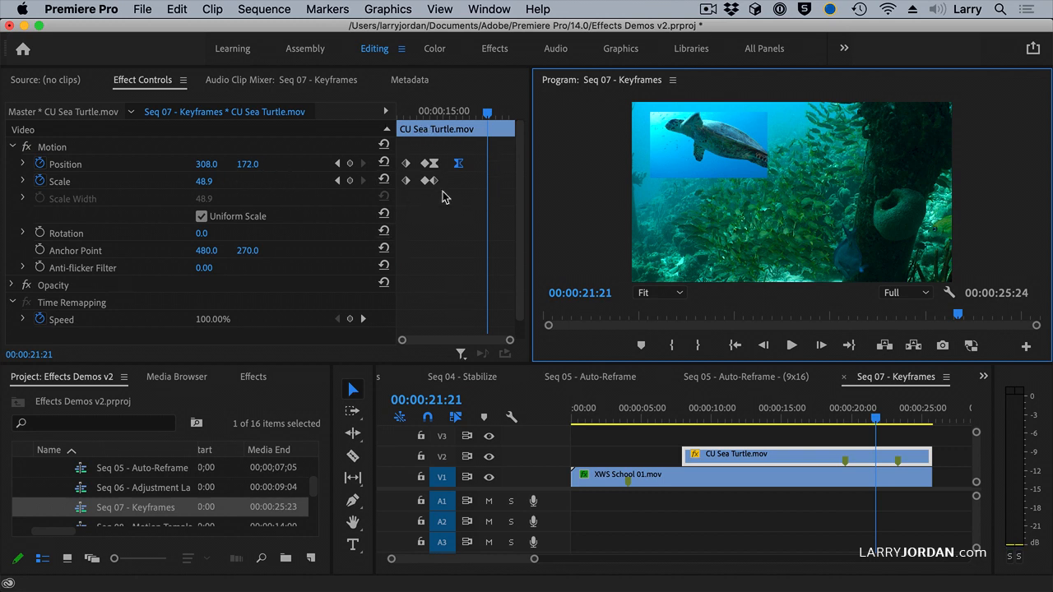
mouse_move(444, 203)
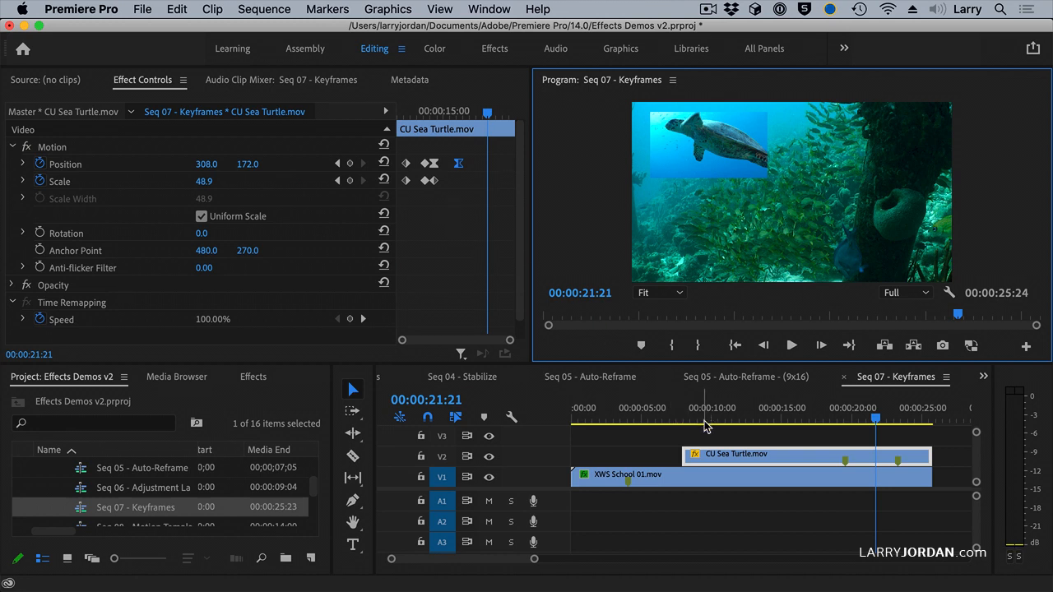
mouse_move(722, 163)
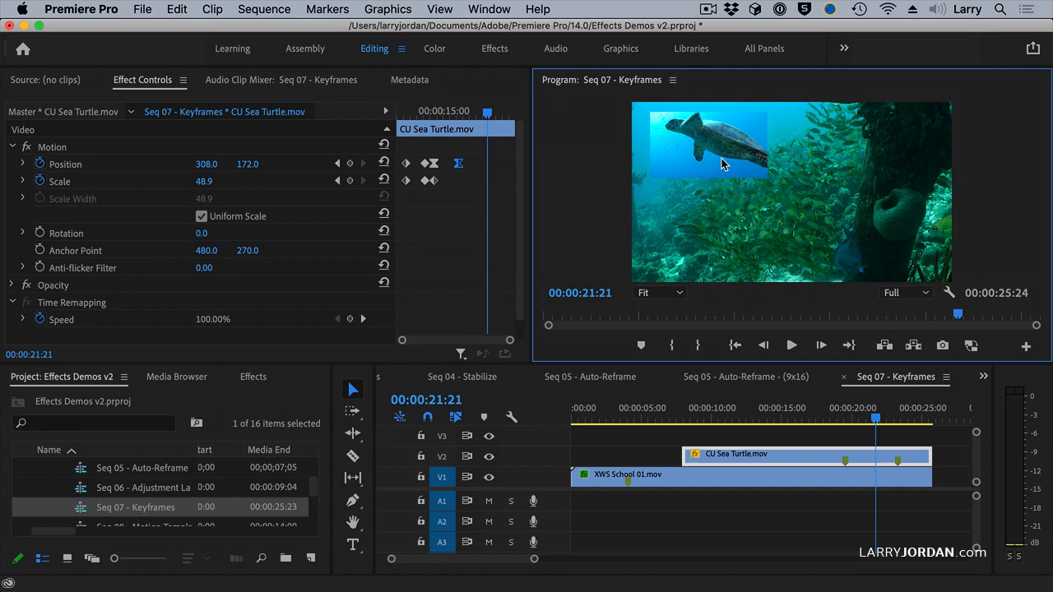
scroll("down", 3)
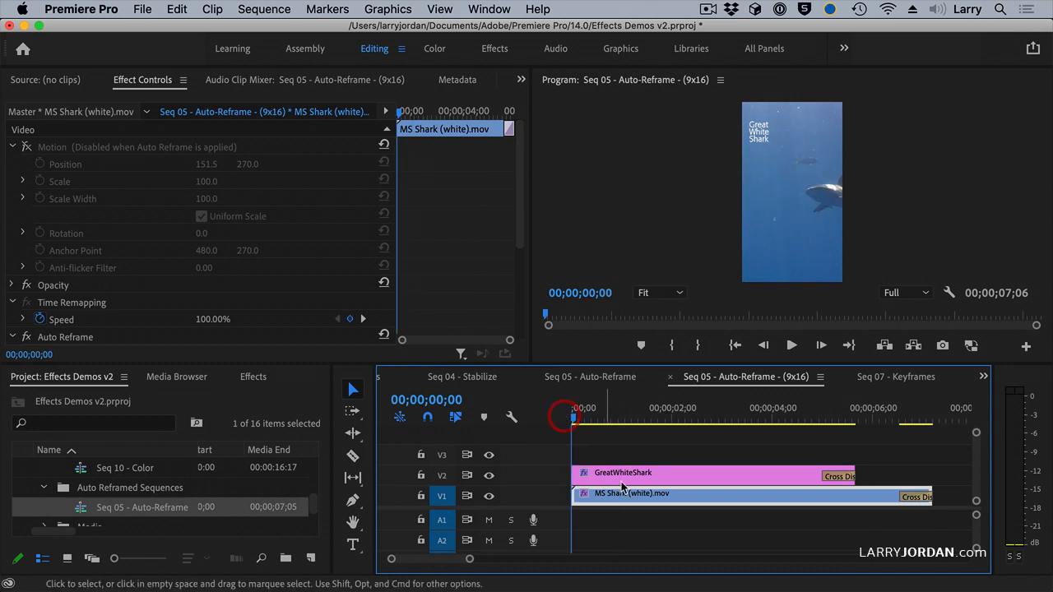
Select the MS Shark clip and enable Overwrite generated path on its Auto Reframe effect
left_click(790, 345)
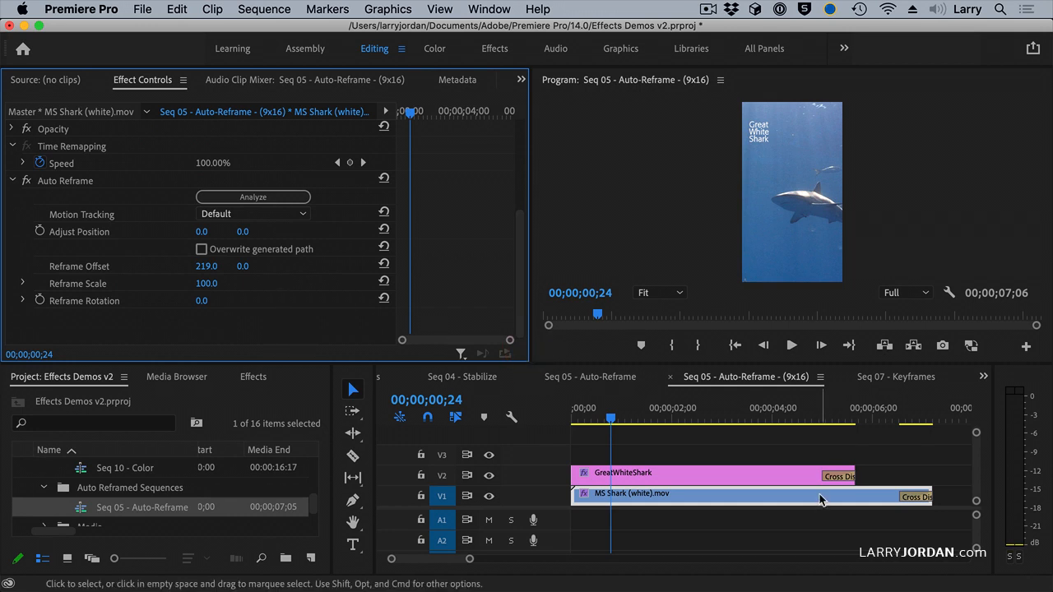
mouse_move(777, 477)
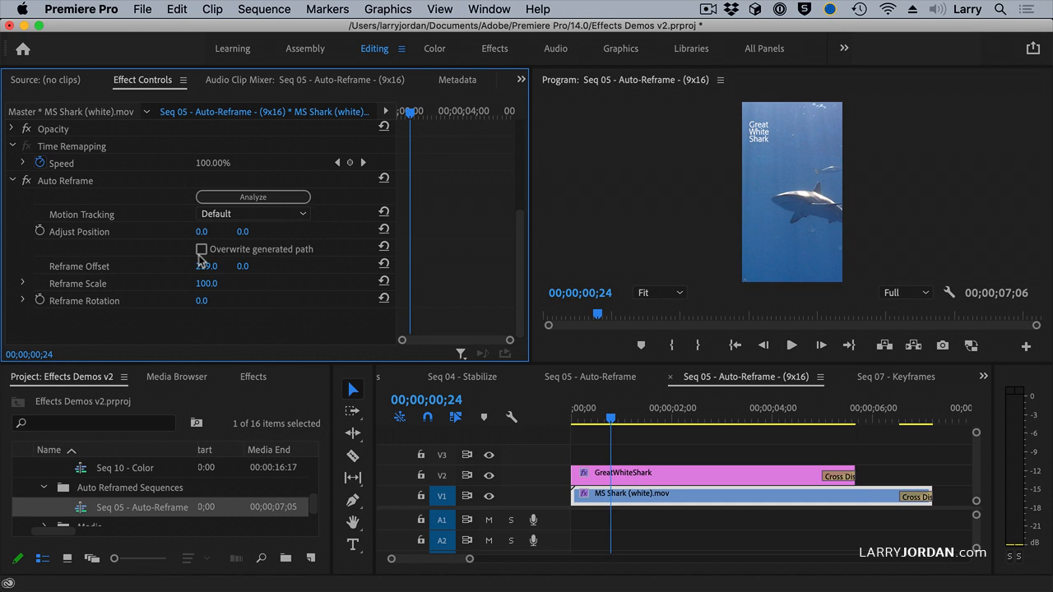
left_click(201, 250)
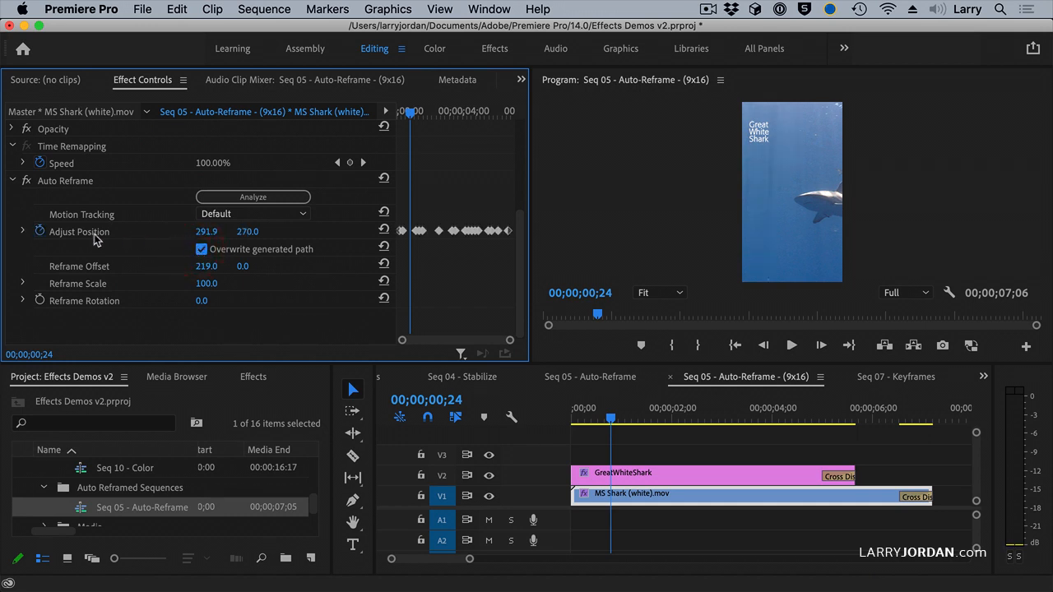
mouse_move(86, 237)
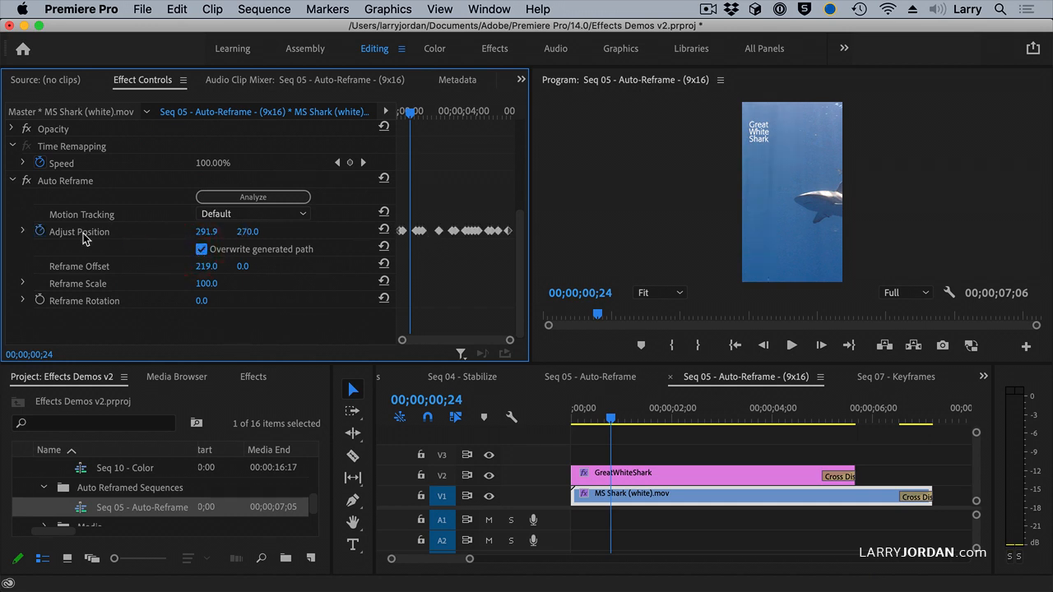
mouse_move(191, 237)
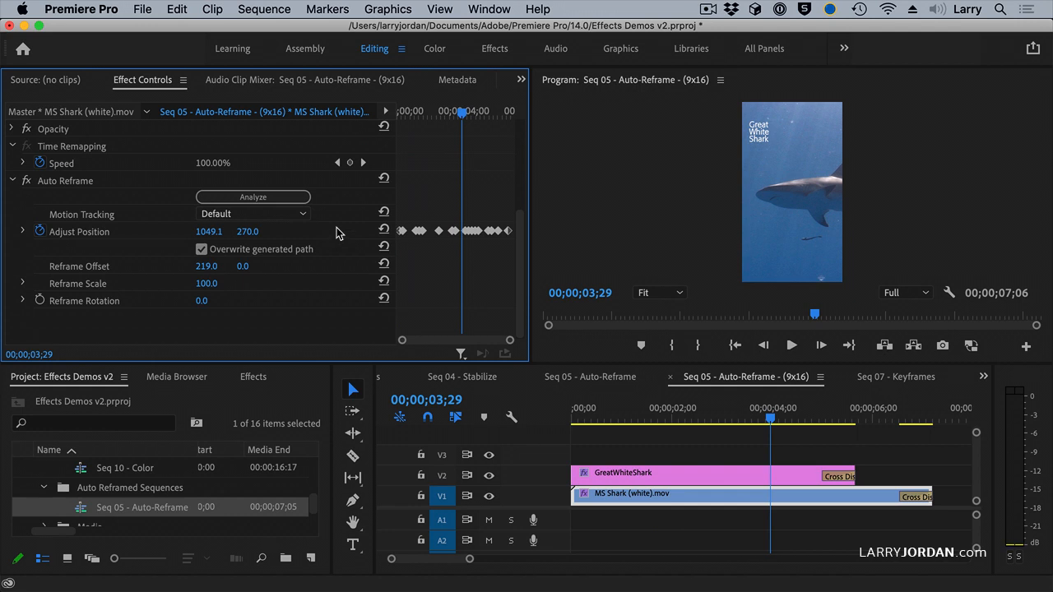
Step through the Adjust Position keyframes, then return to the Seq 07 - Keyframes sequence
left_click(23, 231)
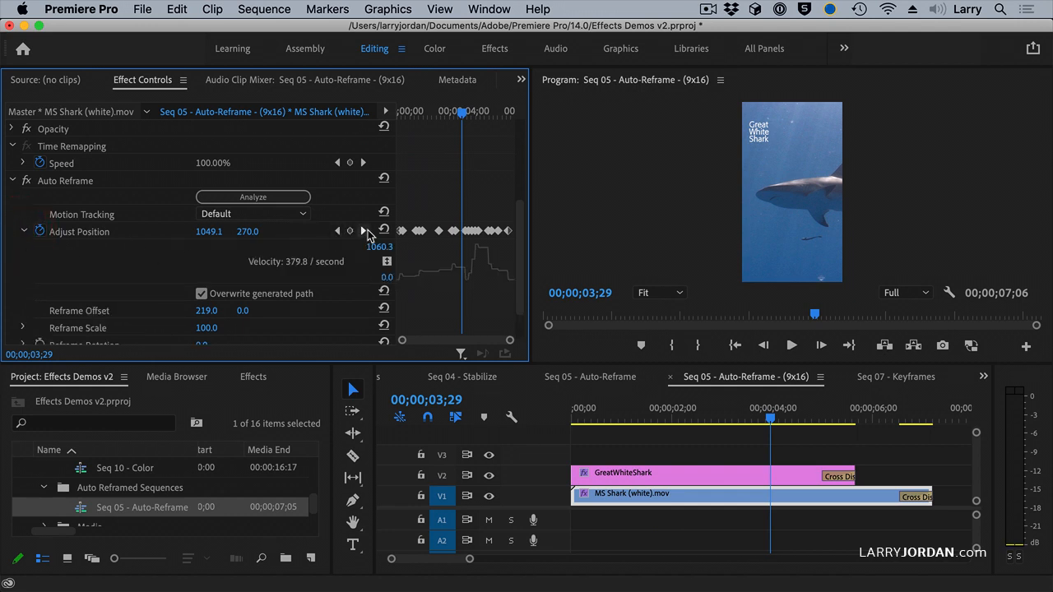
left_click(364, 230)
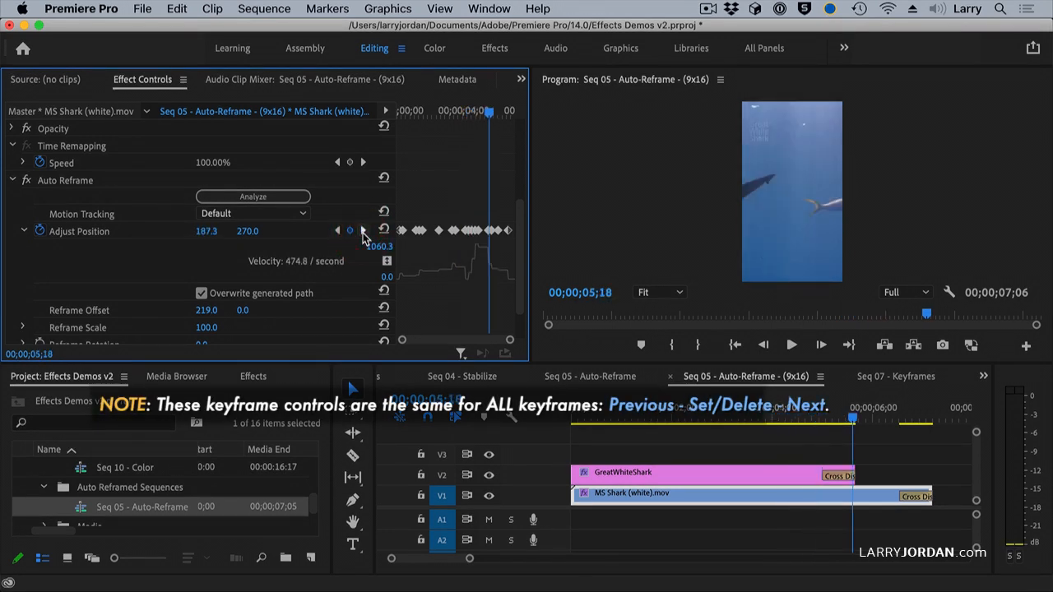
left_click(337, 230)
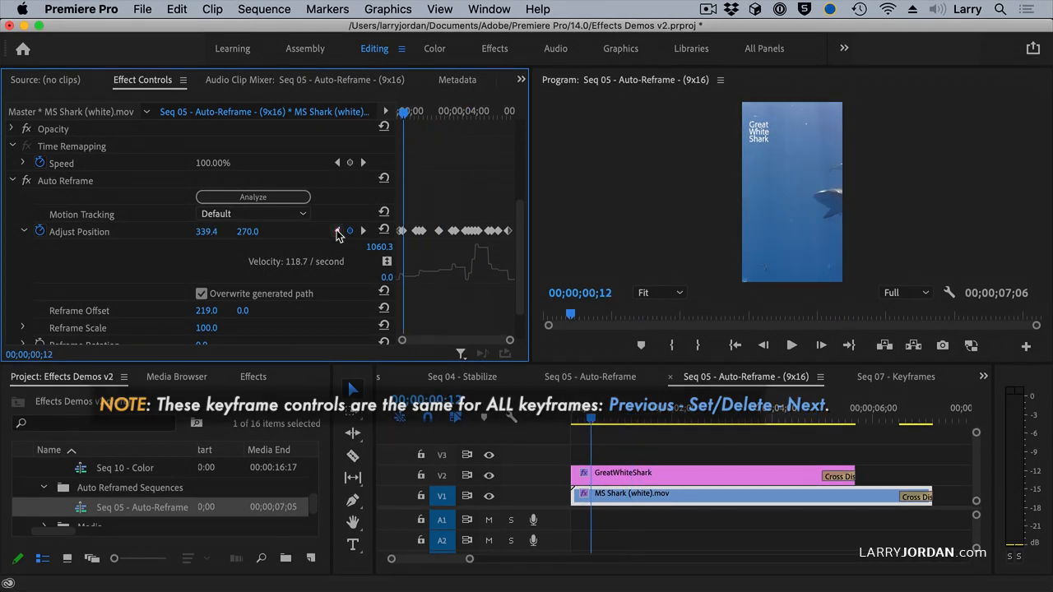
left_click(361, 230)
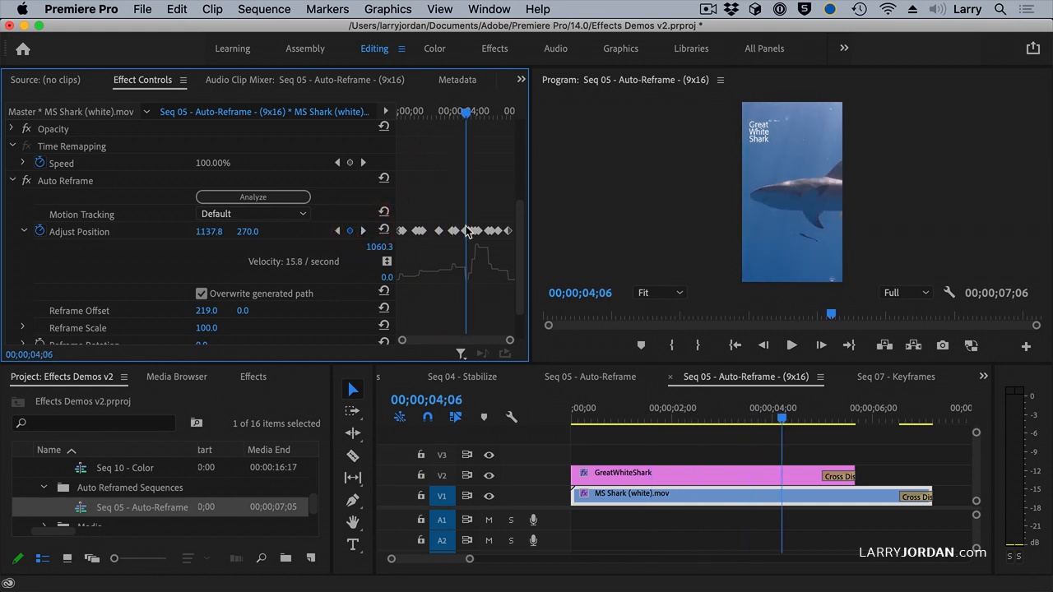
mouse_move(457, 237)
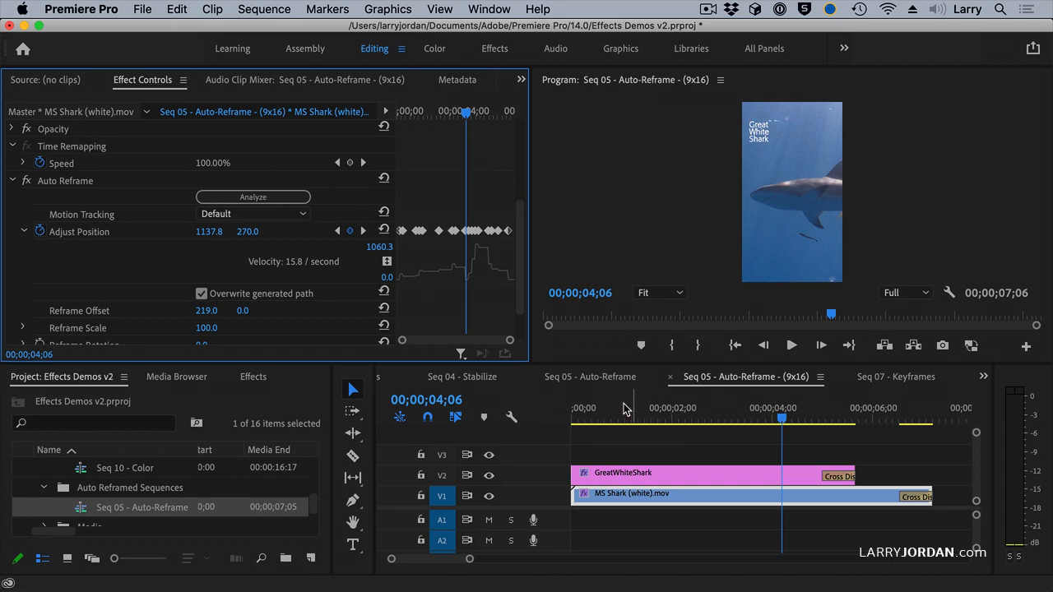
left_click(895, 375)
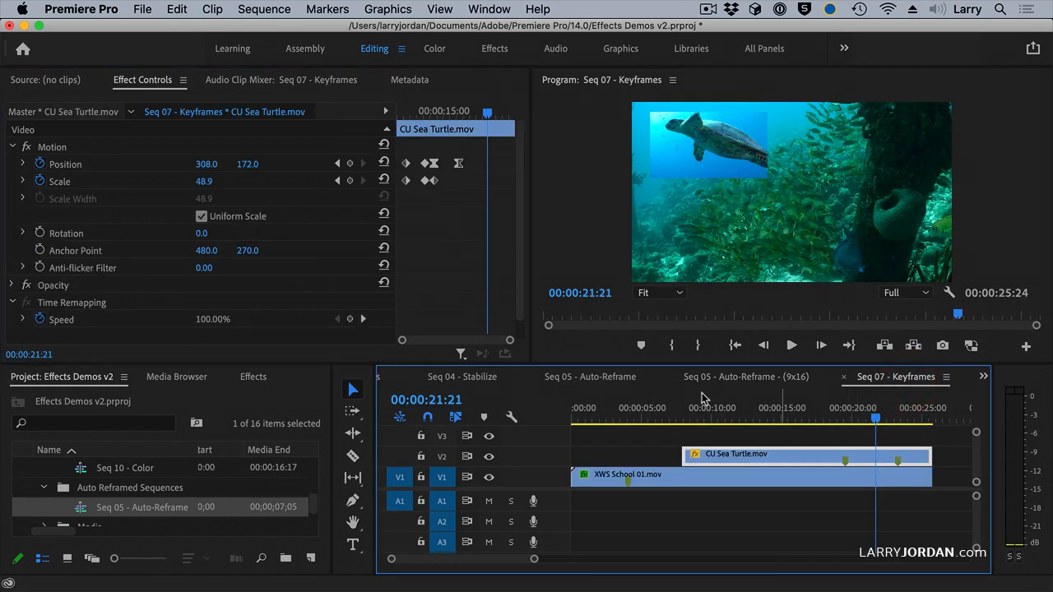
mouse_move(336, 181)
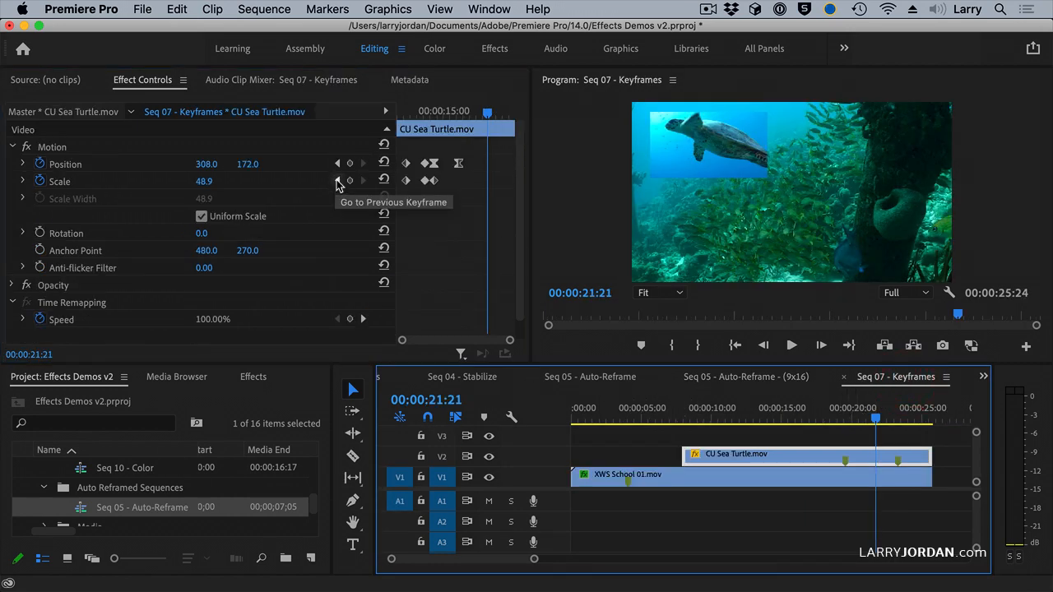
Go to the turtle's Scale keyframe at 00:00:17:12, select its Scale keyframes, and toggle Scale animation off
left_click(335, 179)
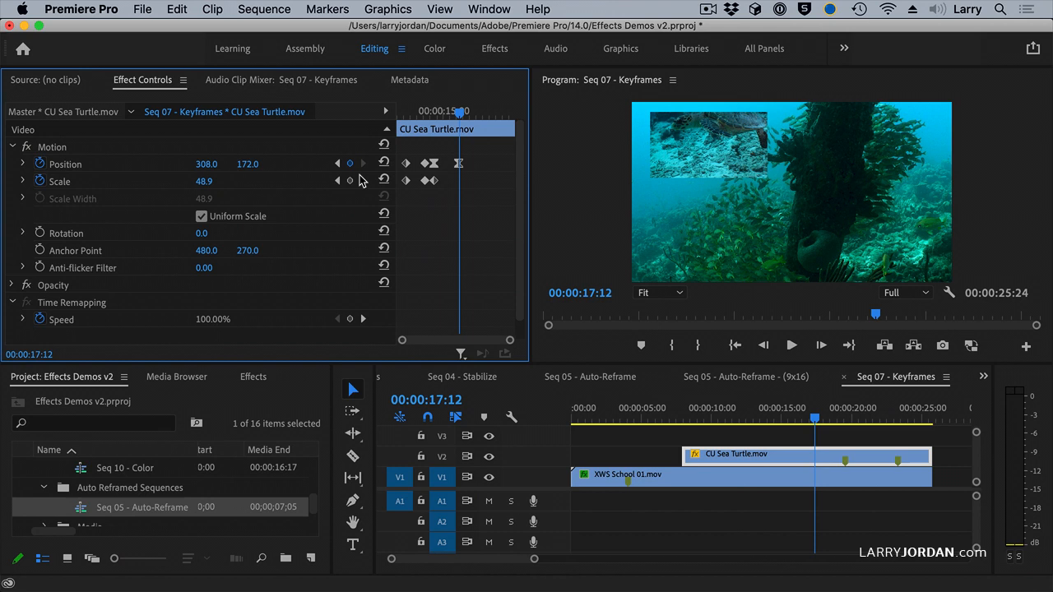
left_click(348, 179)
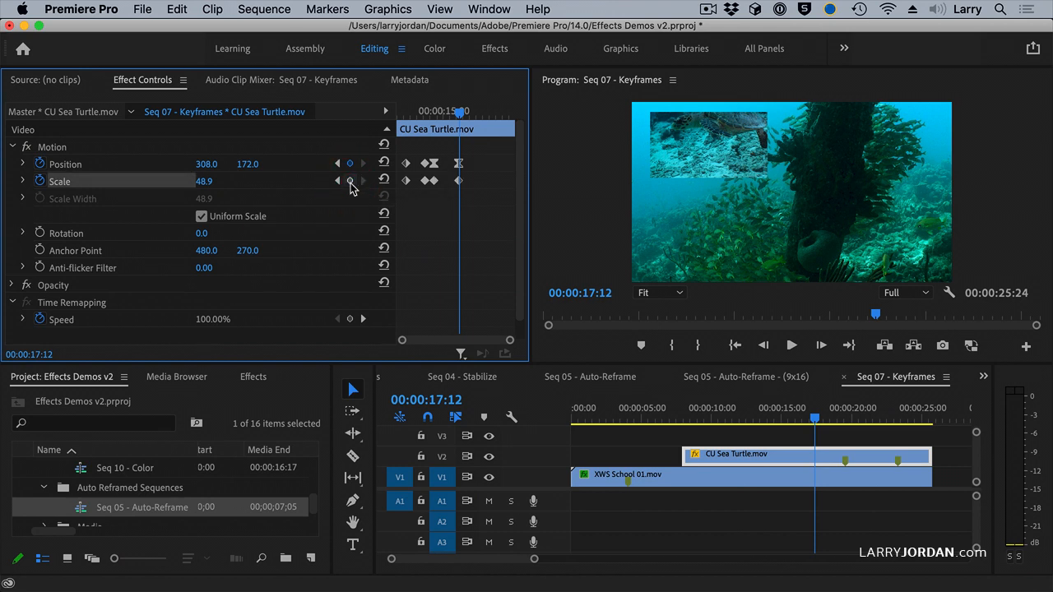
mouse_move(349, 179)
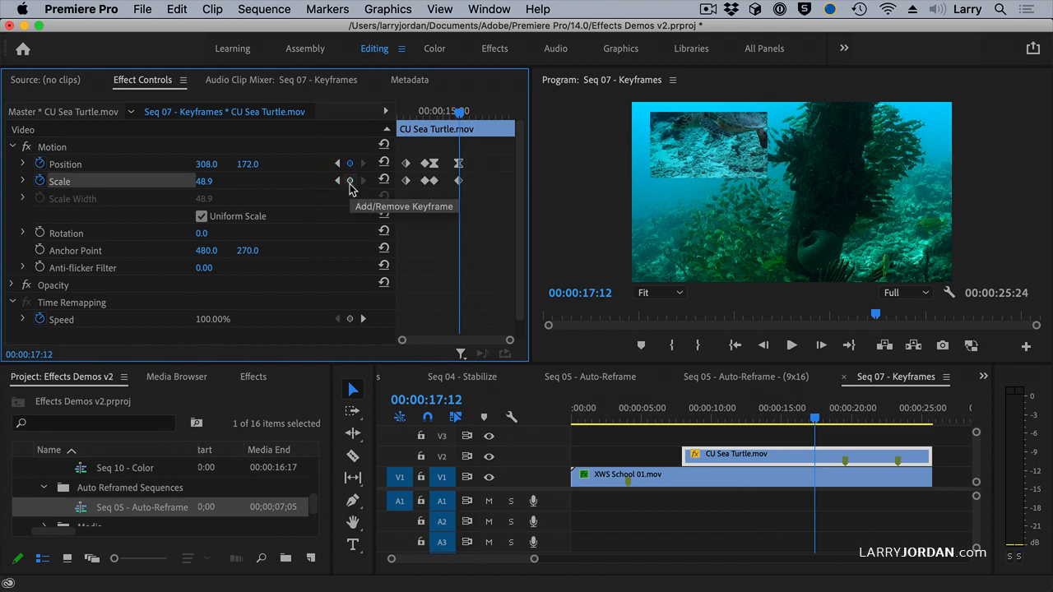
mouse_move(345, 218)
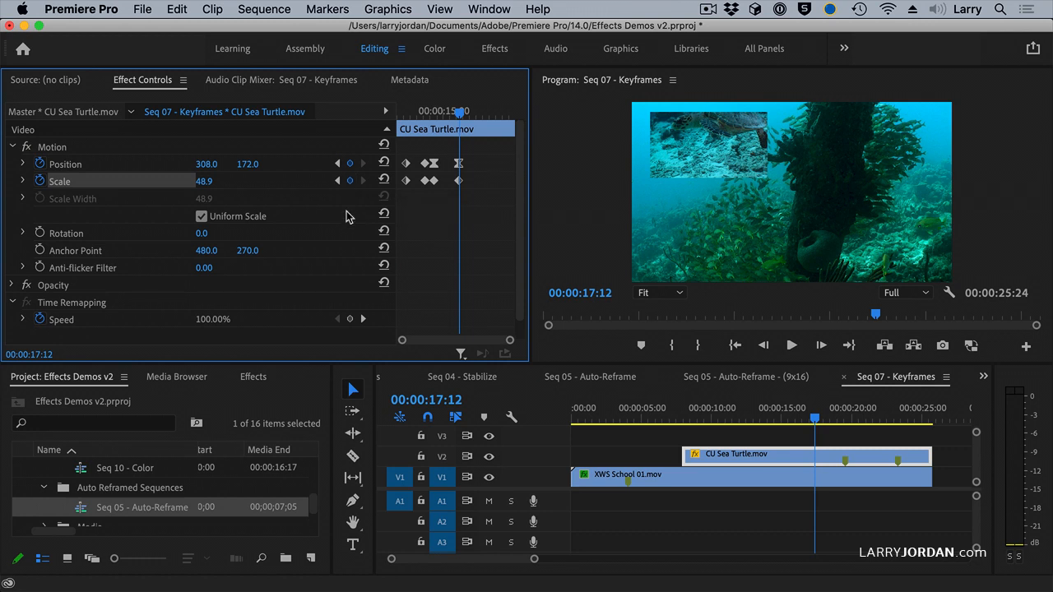
mouse_move(348, 181)
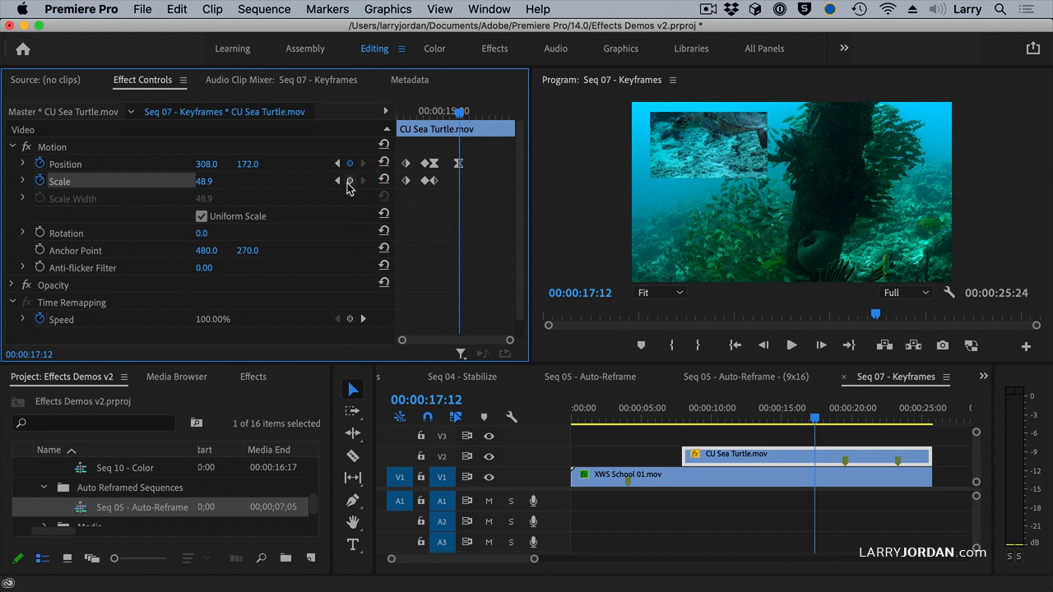
mouse_move(257, 176)
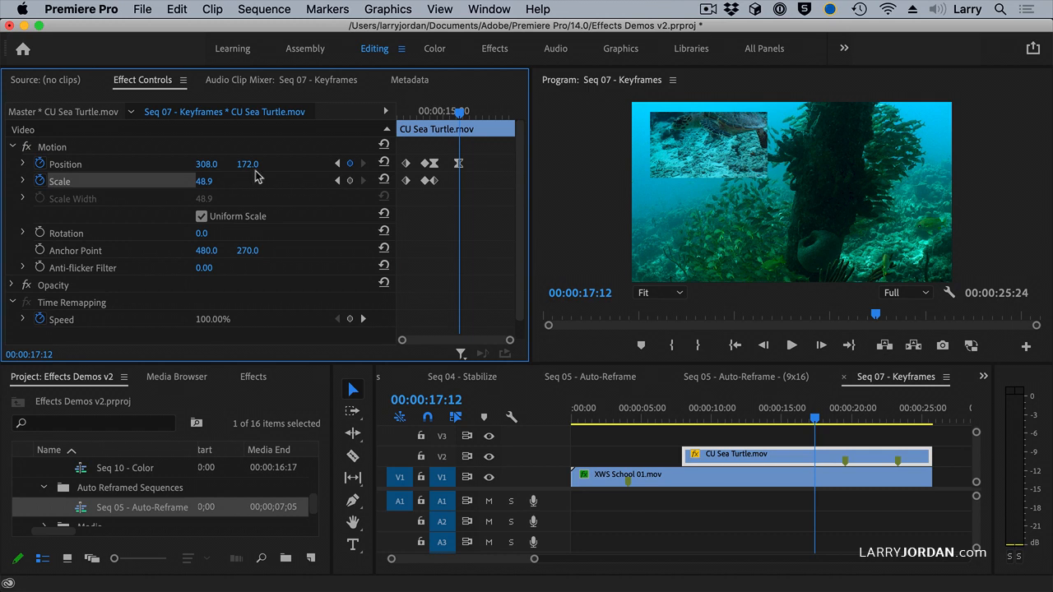
mouse_move(294, 201)
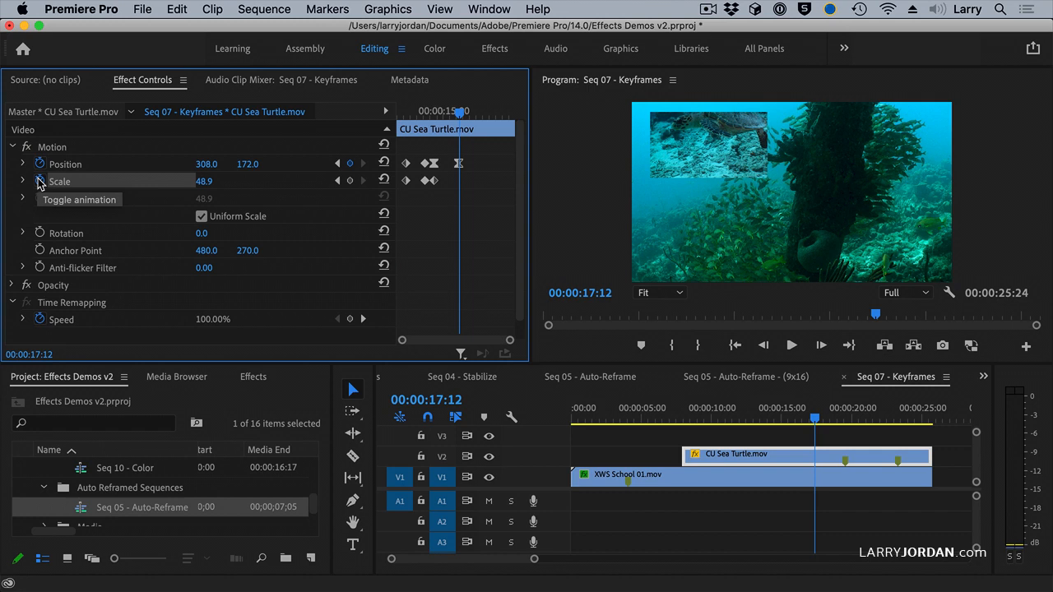
left_click(40, 180)
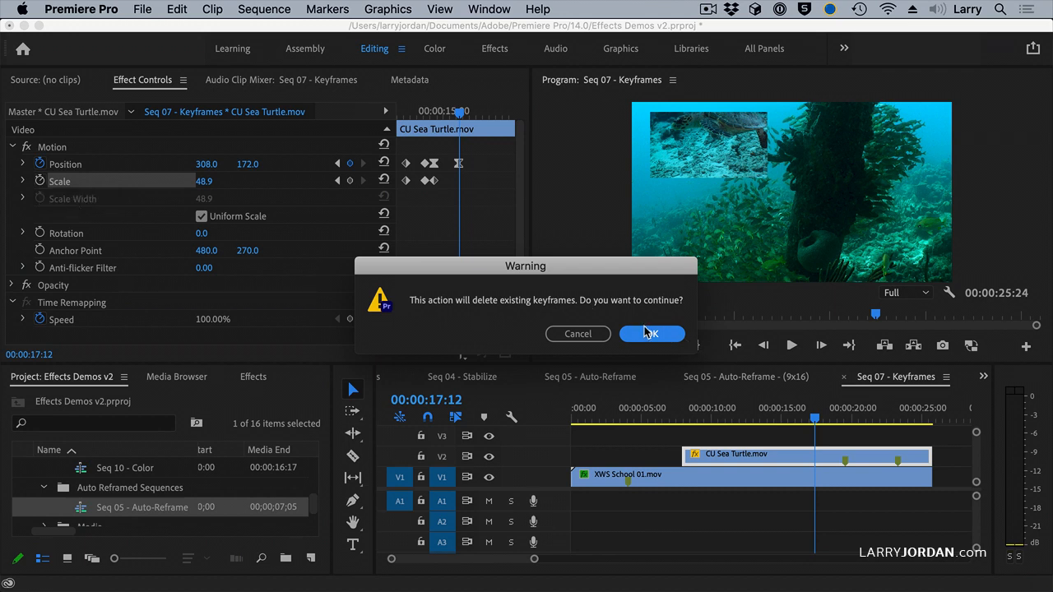
Confirm deleting the Scale keyframes and reset the turtle's Scale to 100
left_click(651, 332)
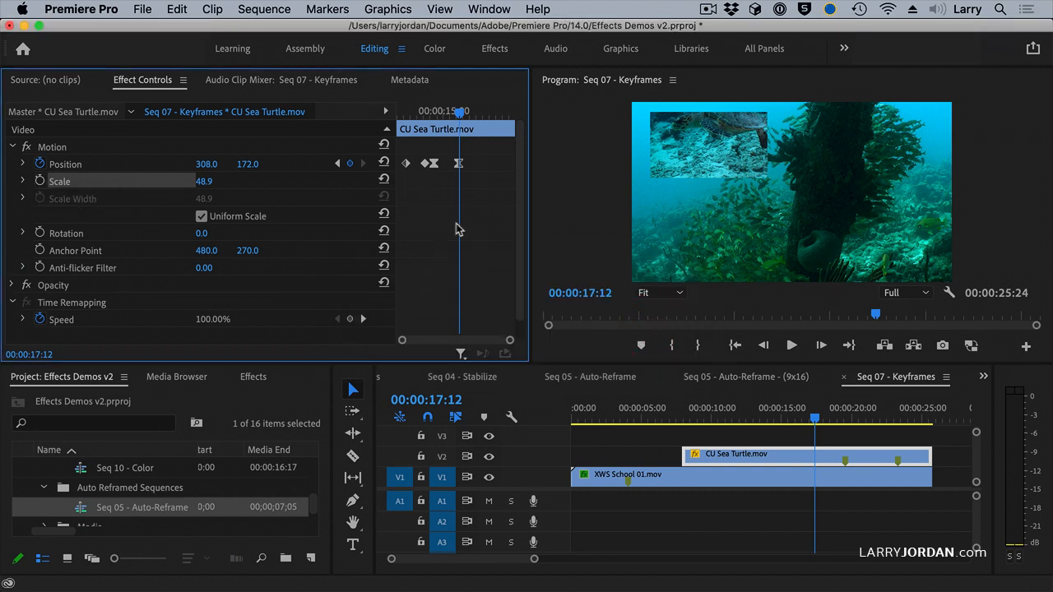
mouse_move(448, 208)
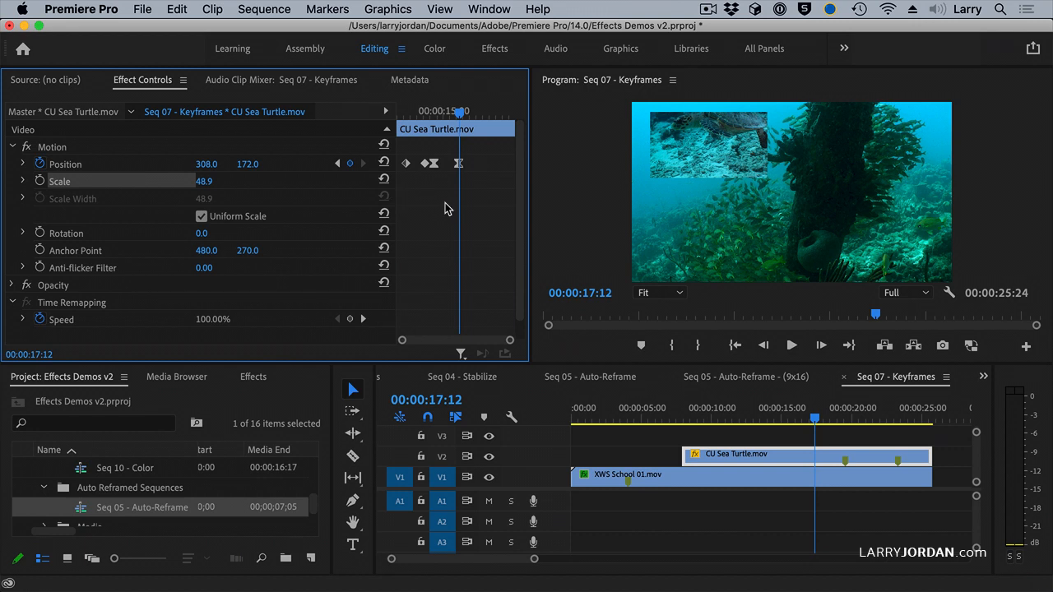
mouse_move(365, 186)
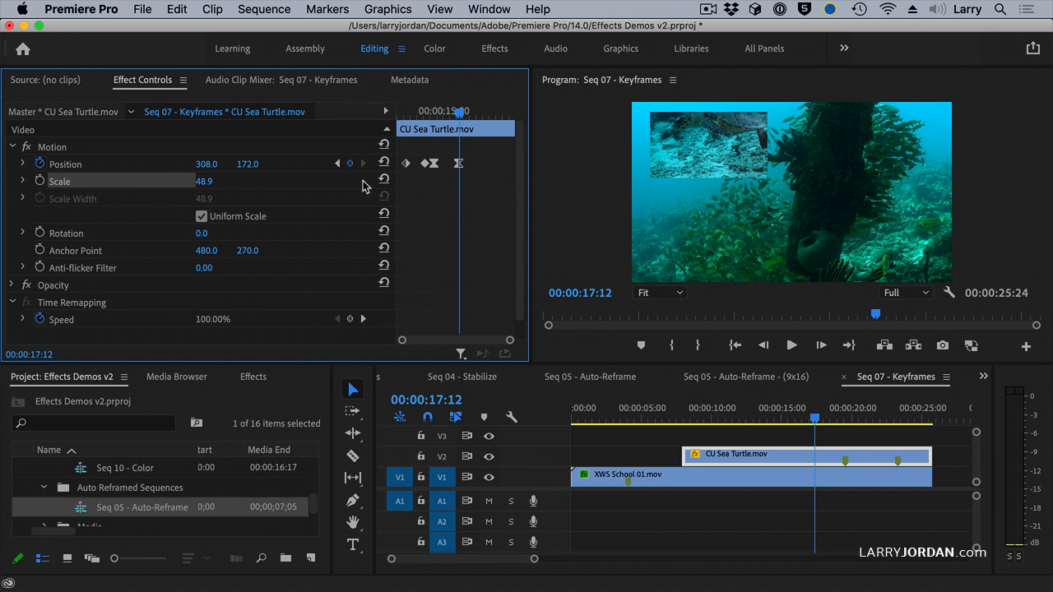
left_click(385, 181)
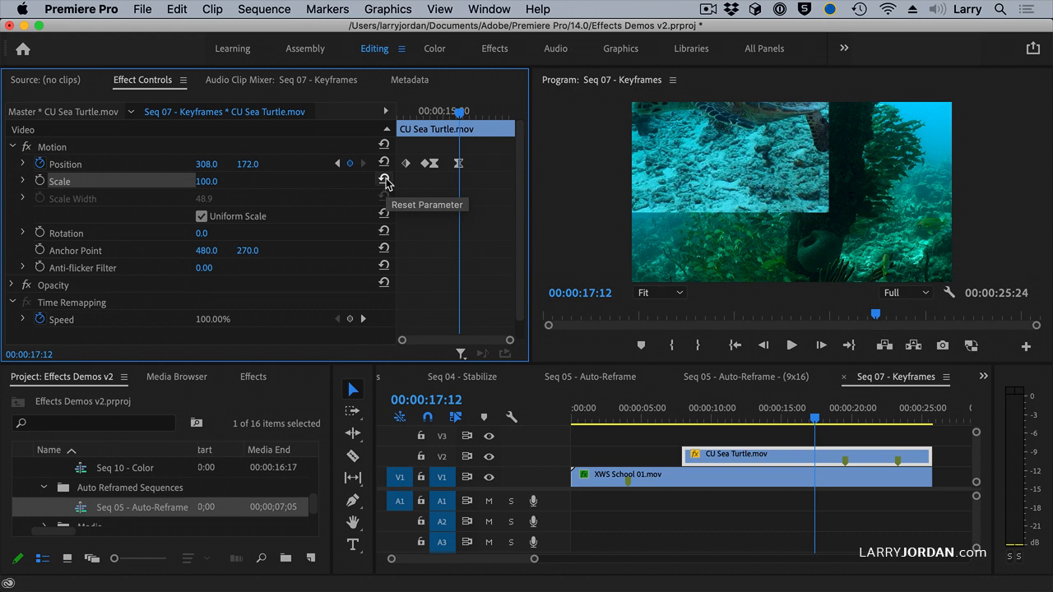
Reset the turtle clip's Motion to Scale 100 and Position 640, 360, then bring up its edit options
left_click(383, 145)
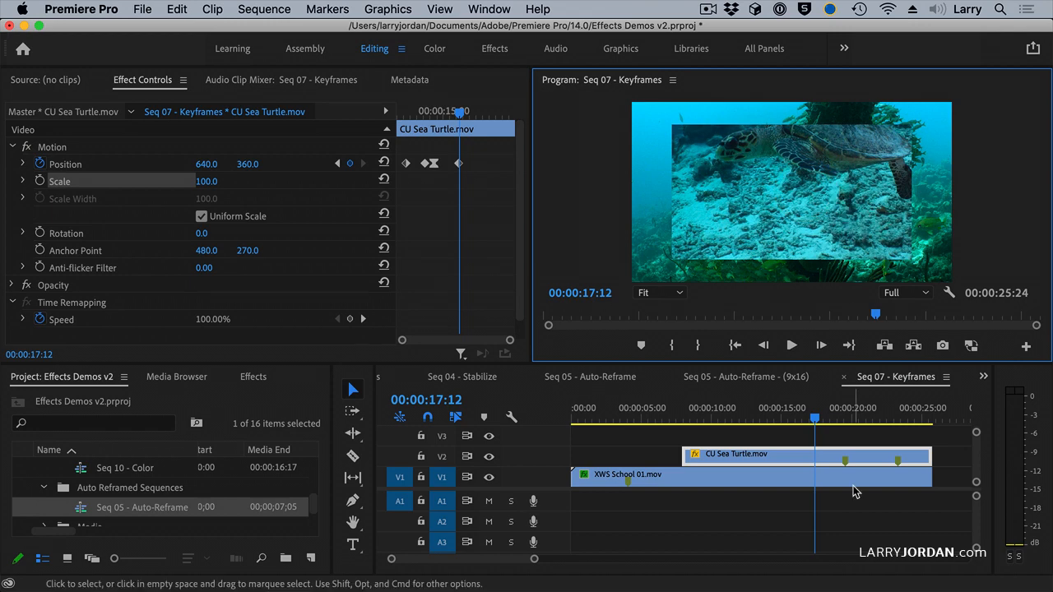
right_click(855, 477)
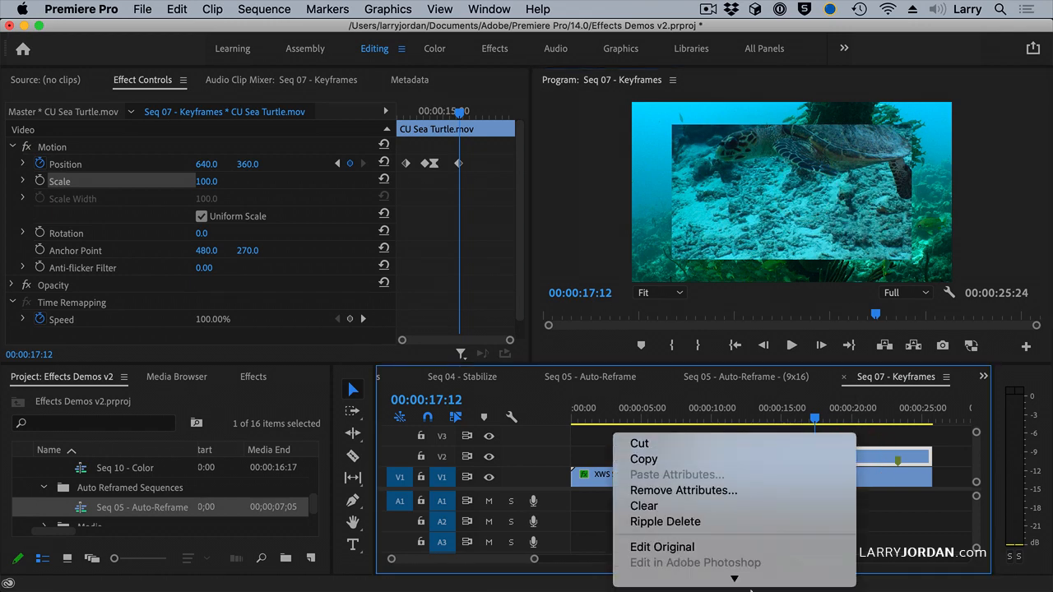